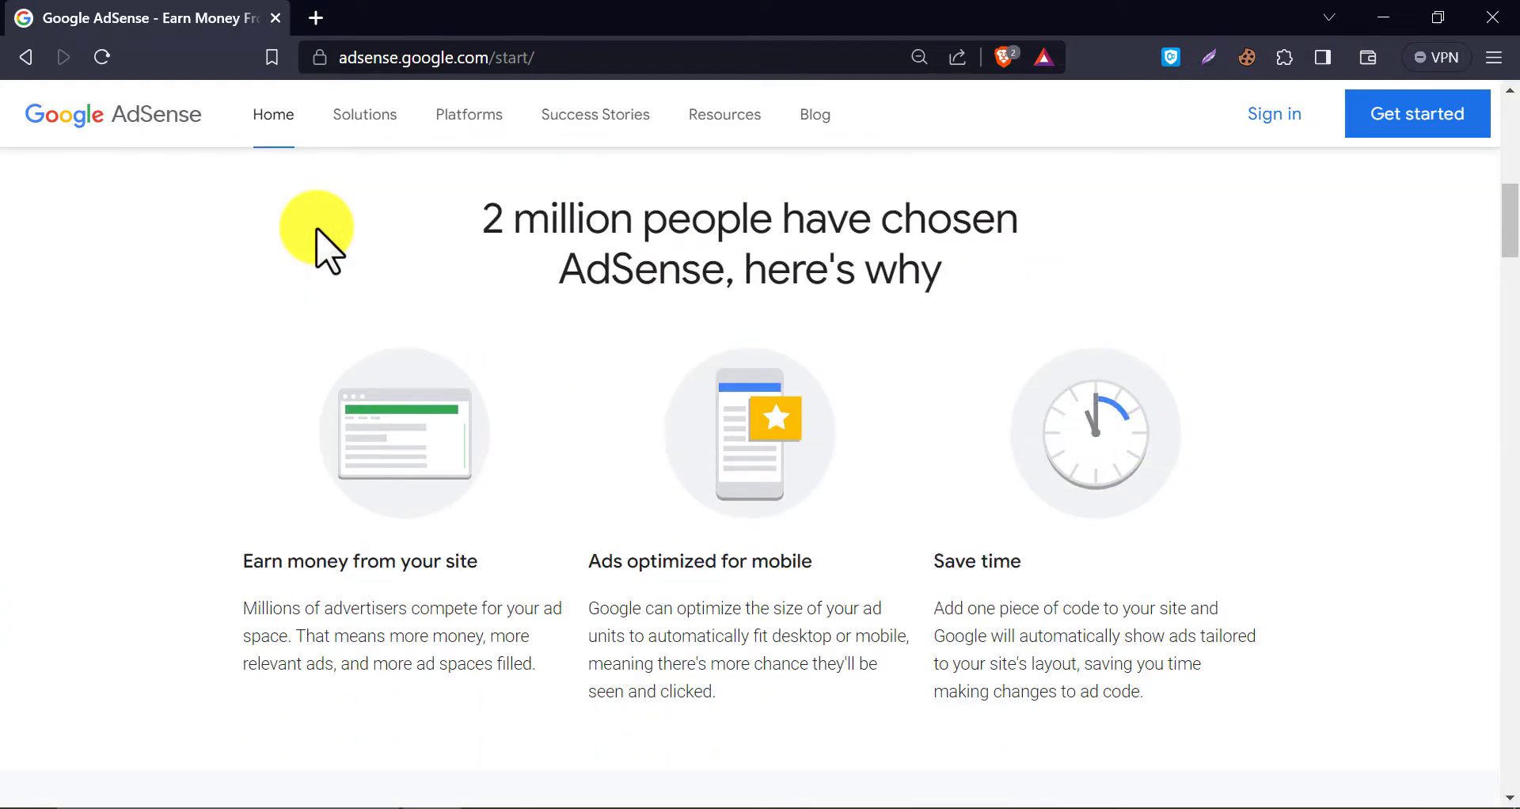
- Browse the AdSense start page and choose Get started to begin sign-up
scroll(down, 3)
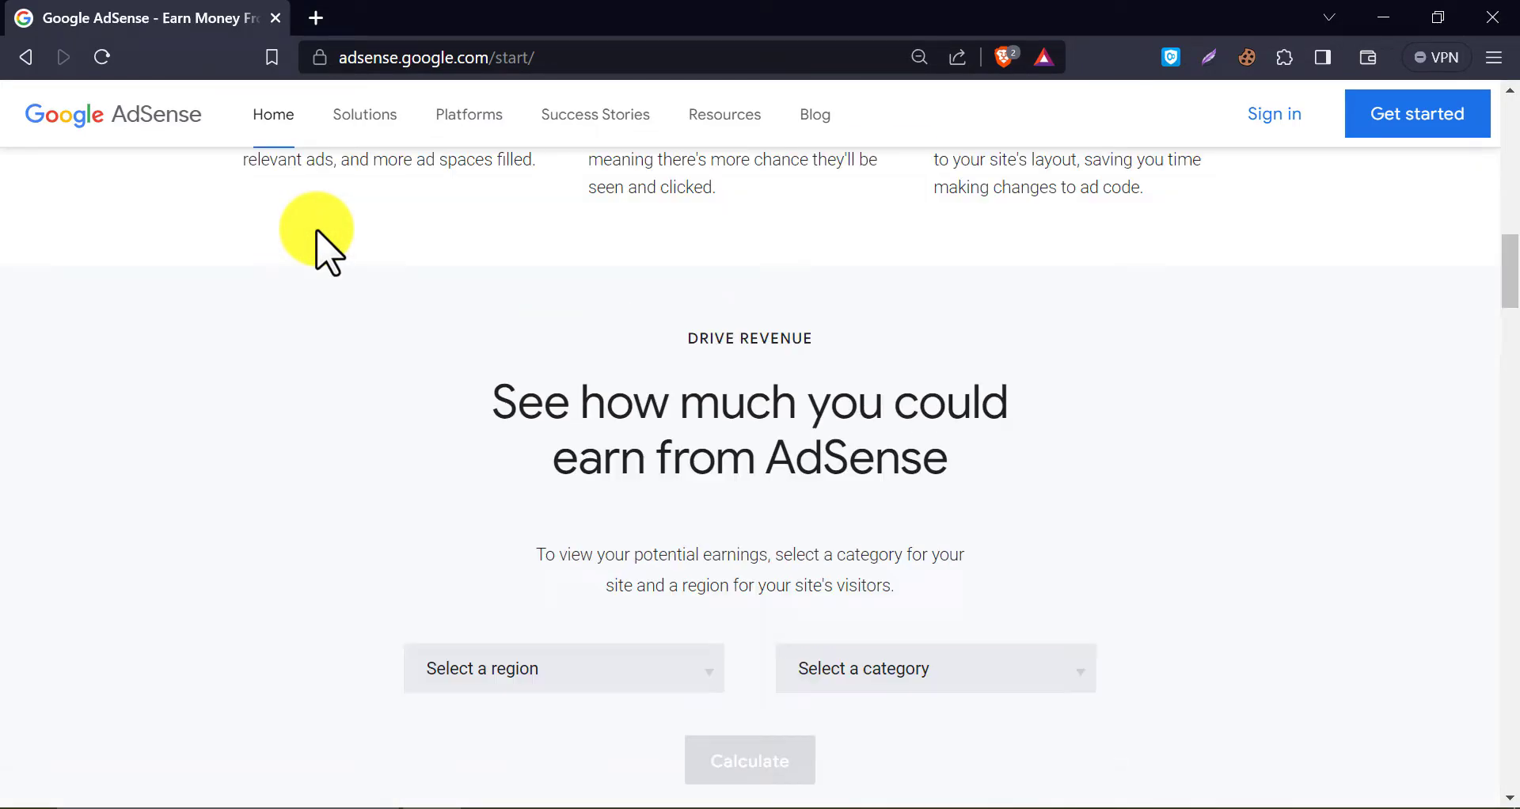
scroll(up, 3)
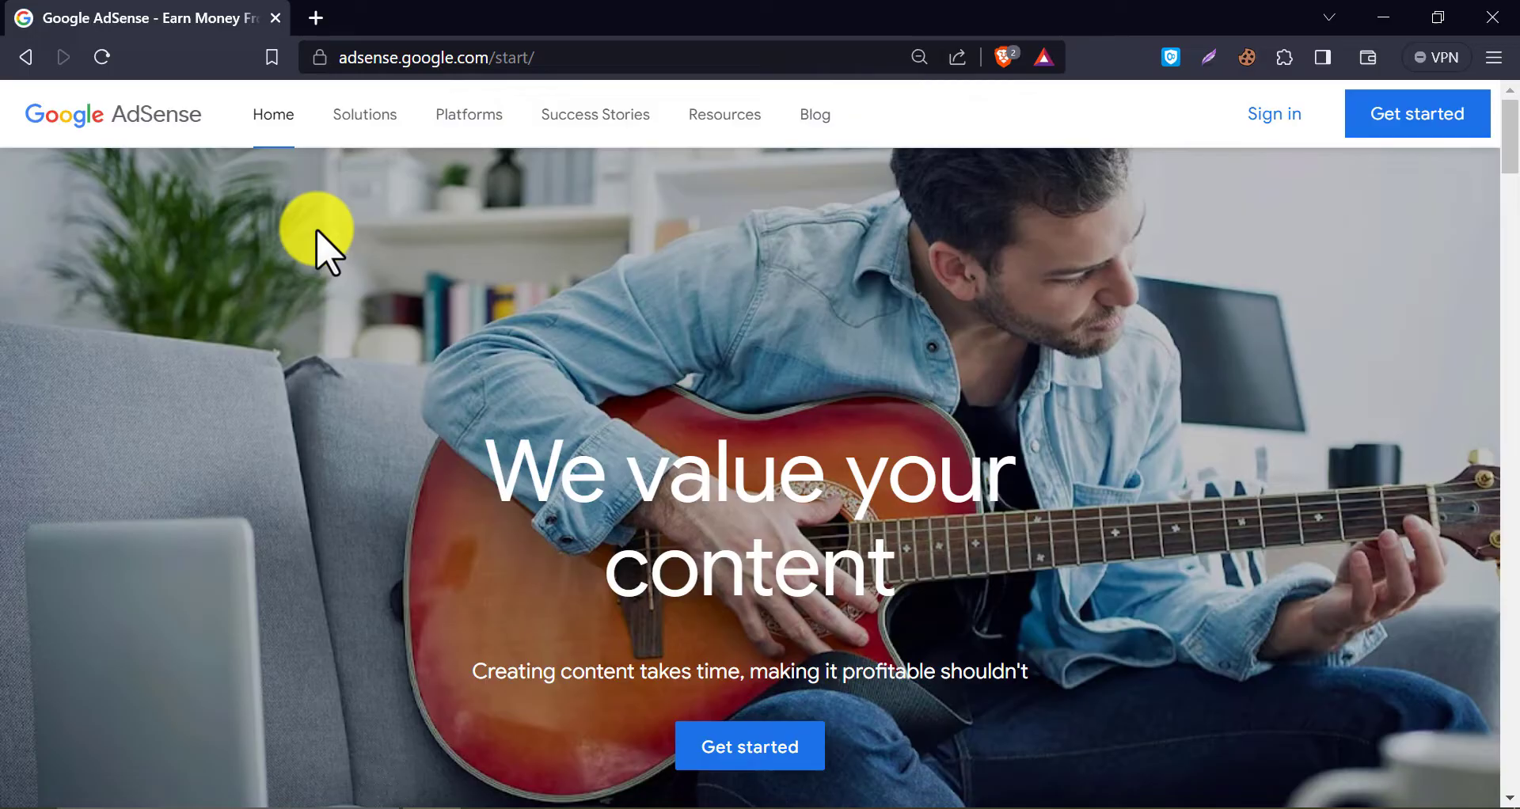
mouse_move(1008, 286)
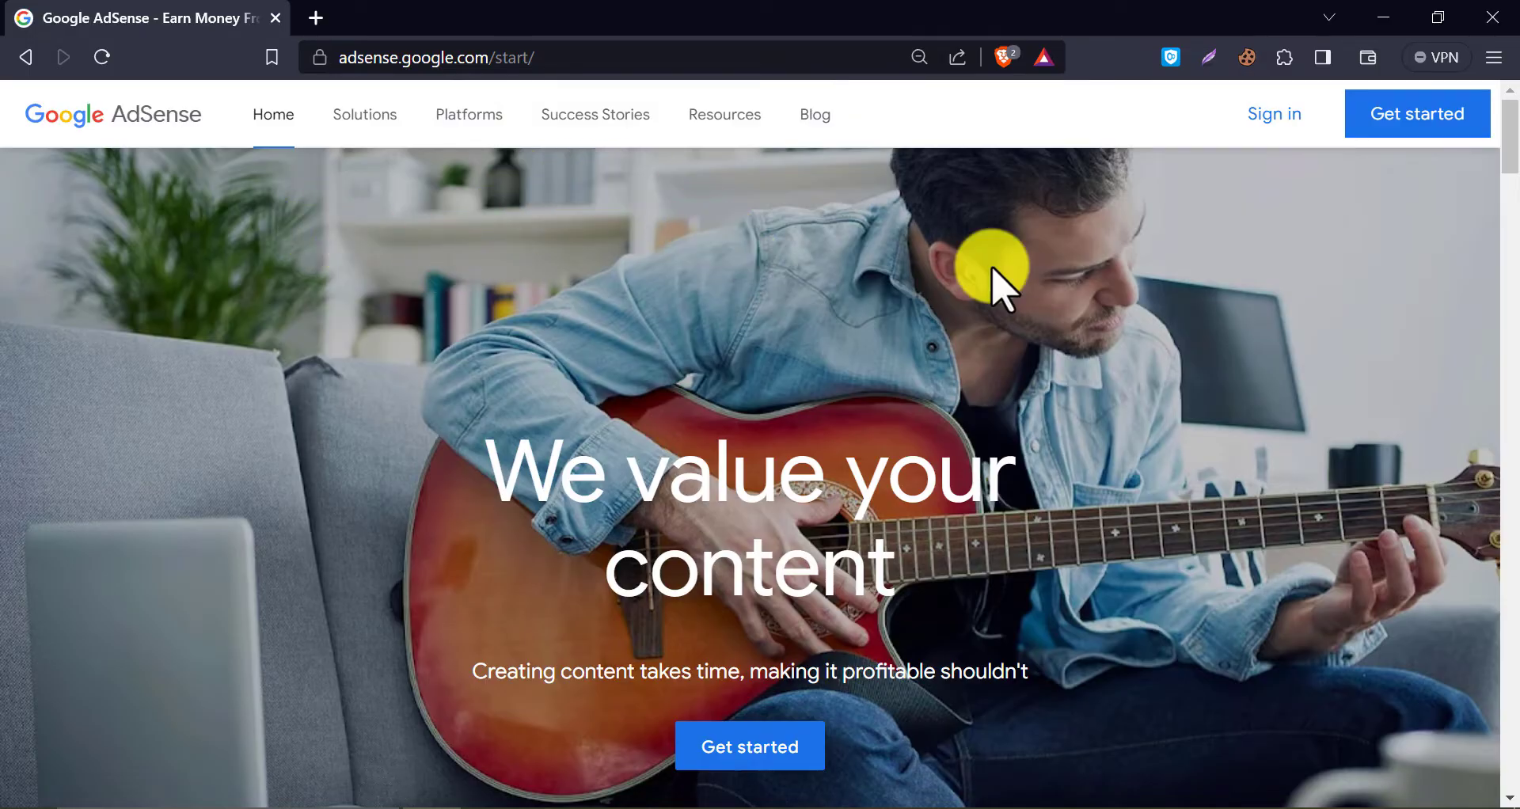
mouse_move(1417, 113)
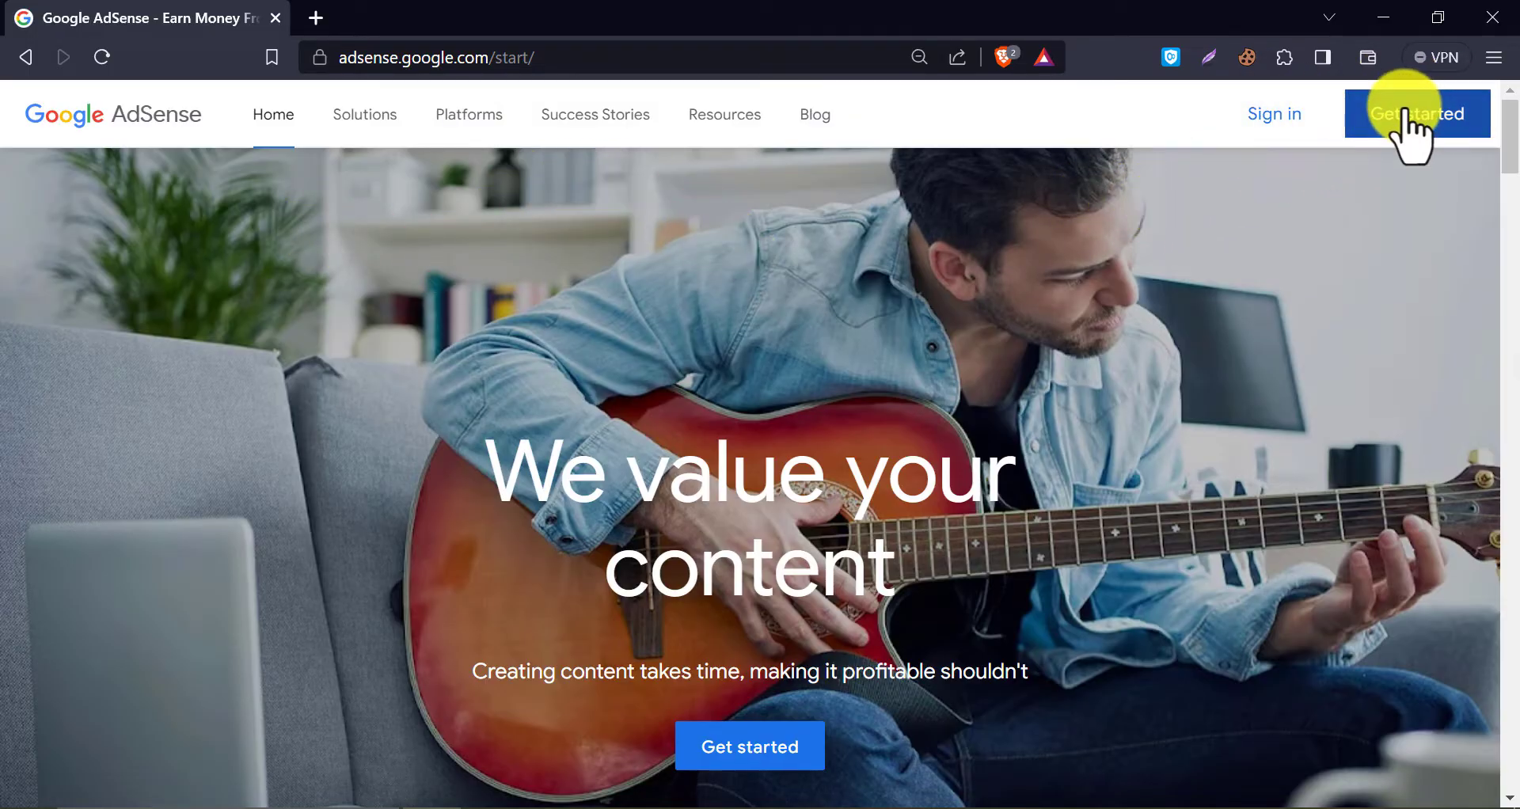
click(1416, 113)
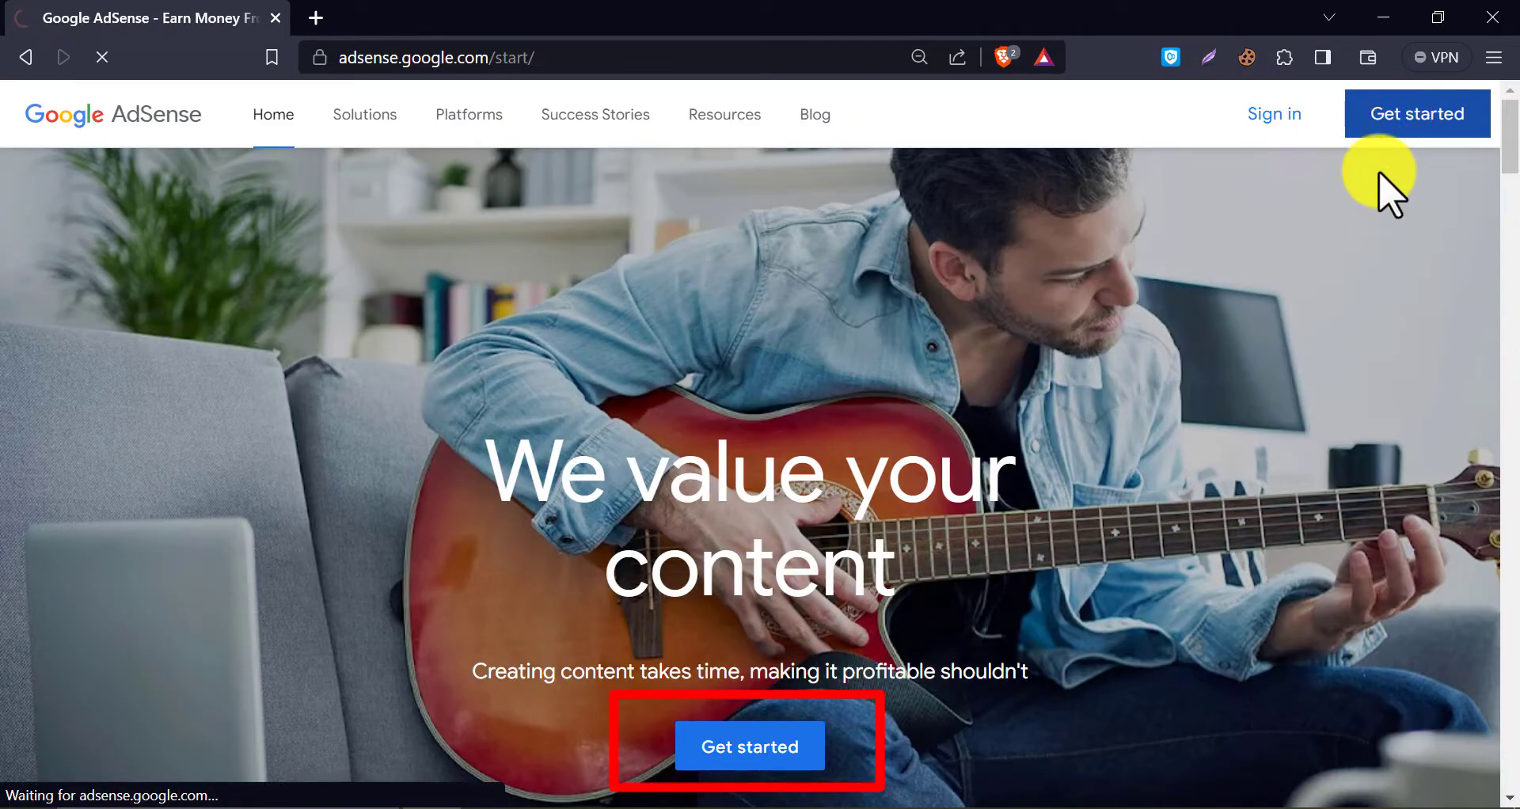
- Pick a saved Google account on the Choose an account page
click(748, 746)
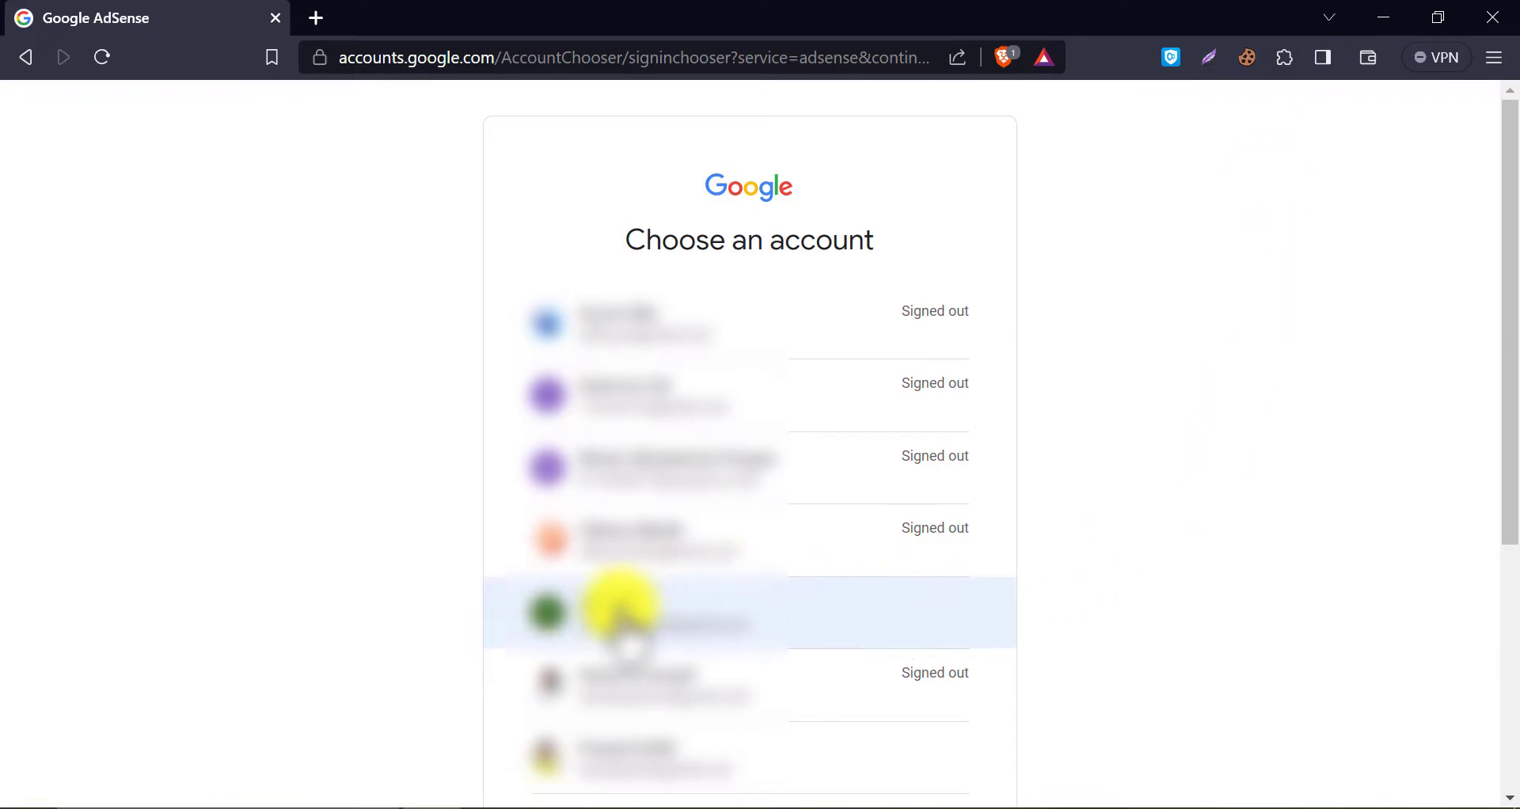
click(664, 611)
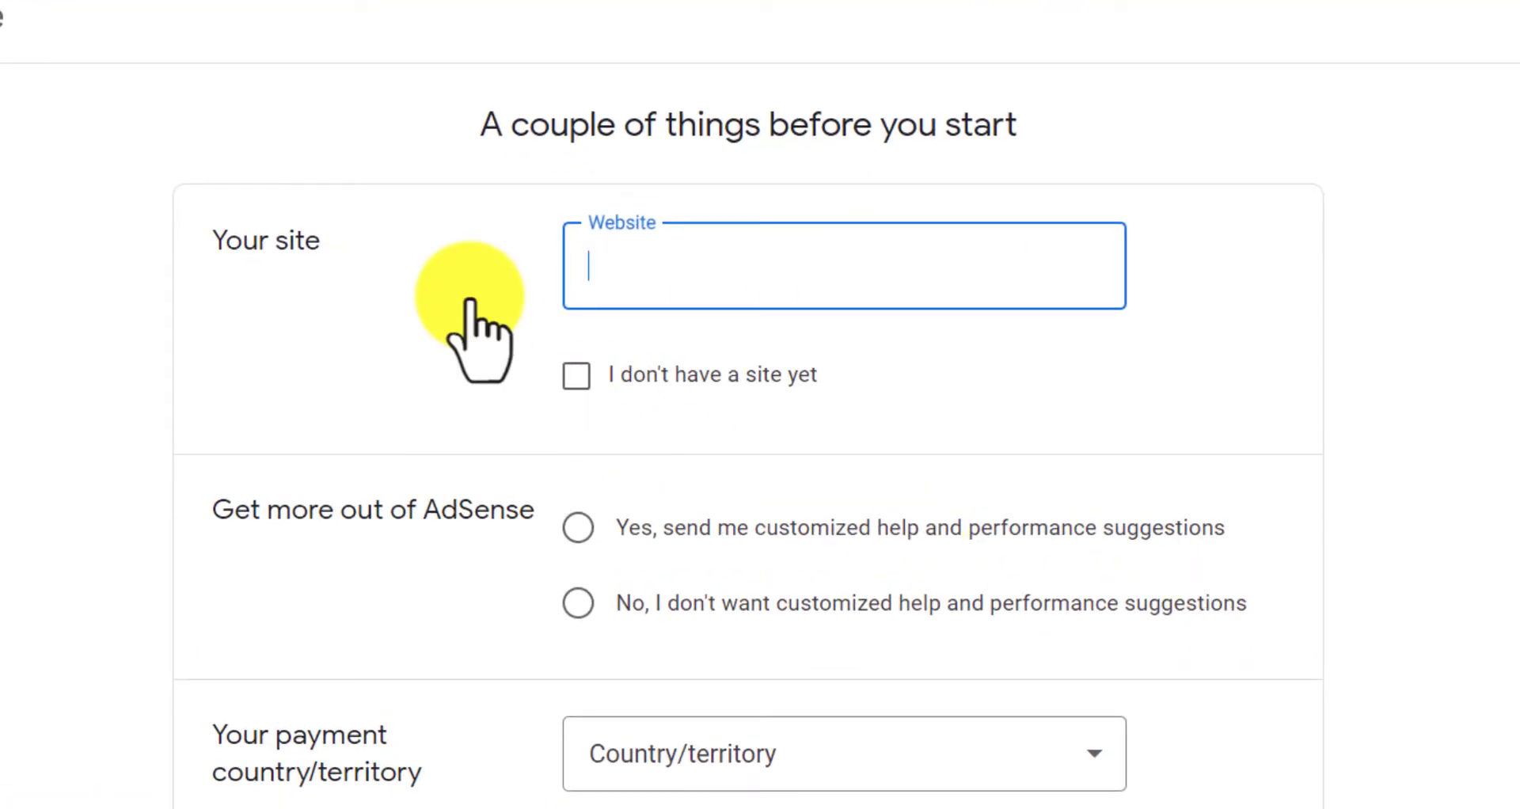
mouse_move(499, 320)
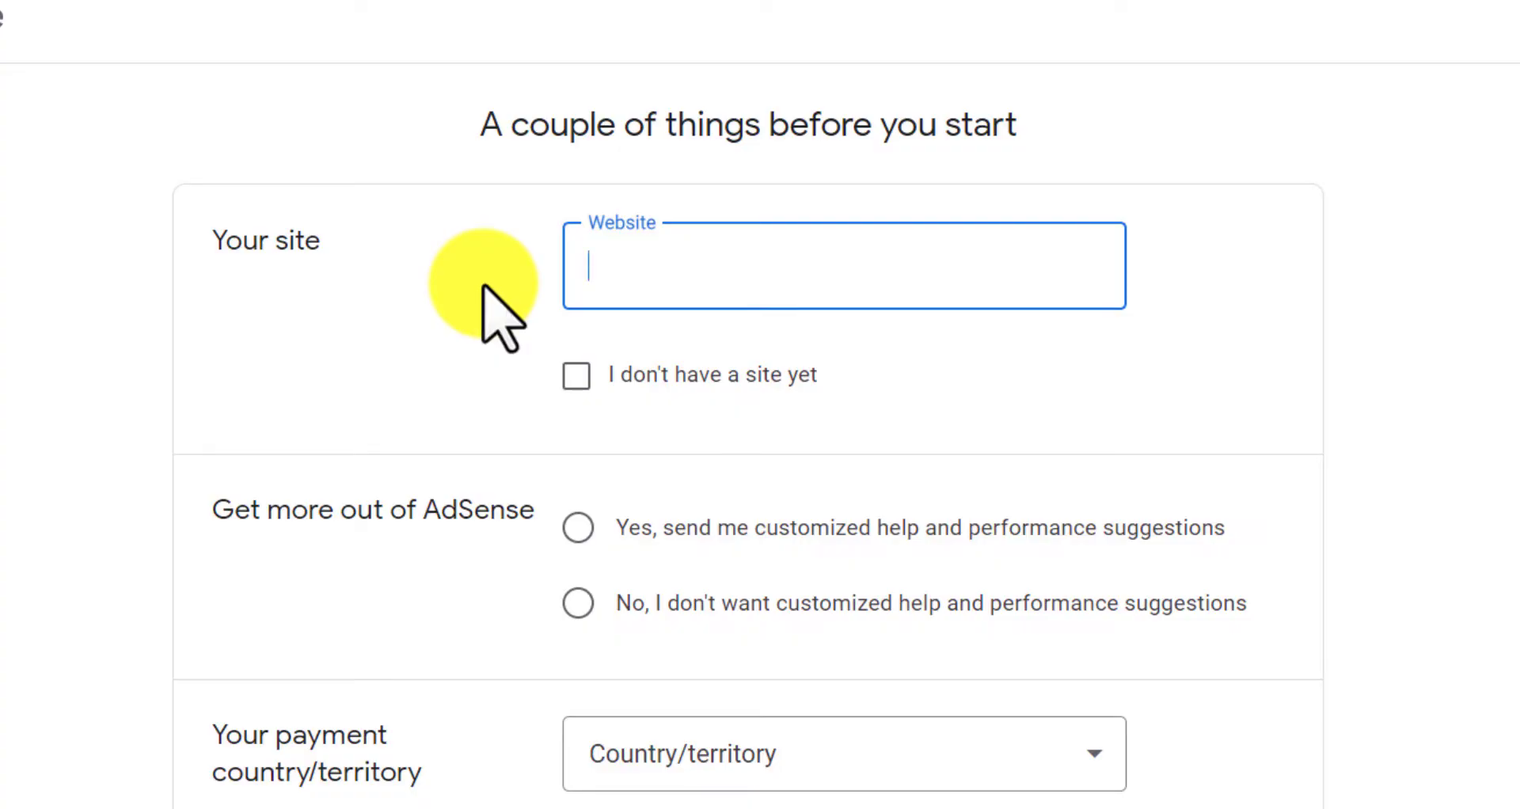
mouse_move(528, 311)
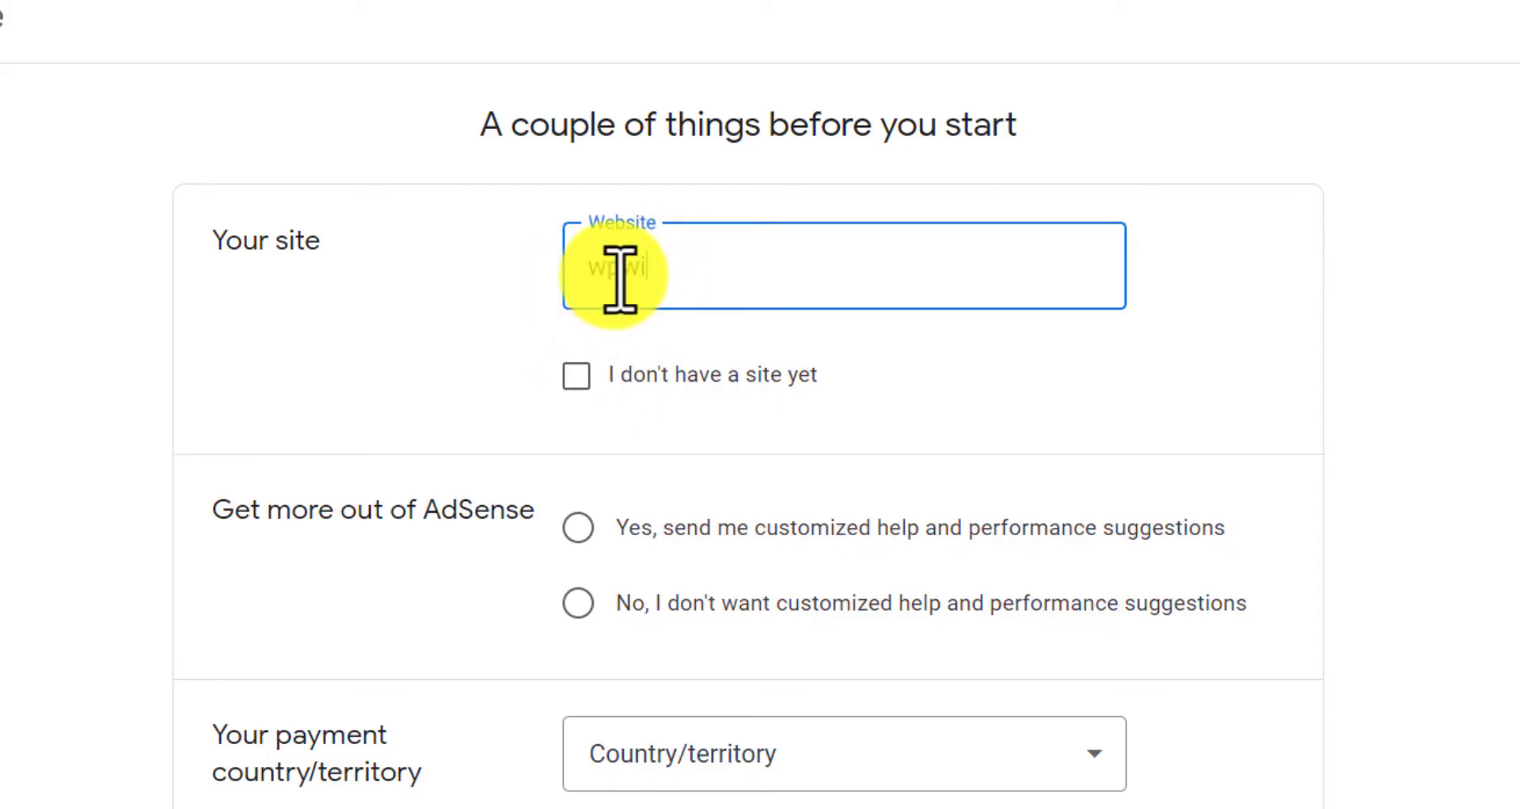
- Enter wpwiki.xyz, tick 'I don't have a site yet', and accept customized help suggestions
text(wpwiki.)
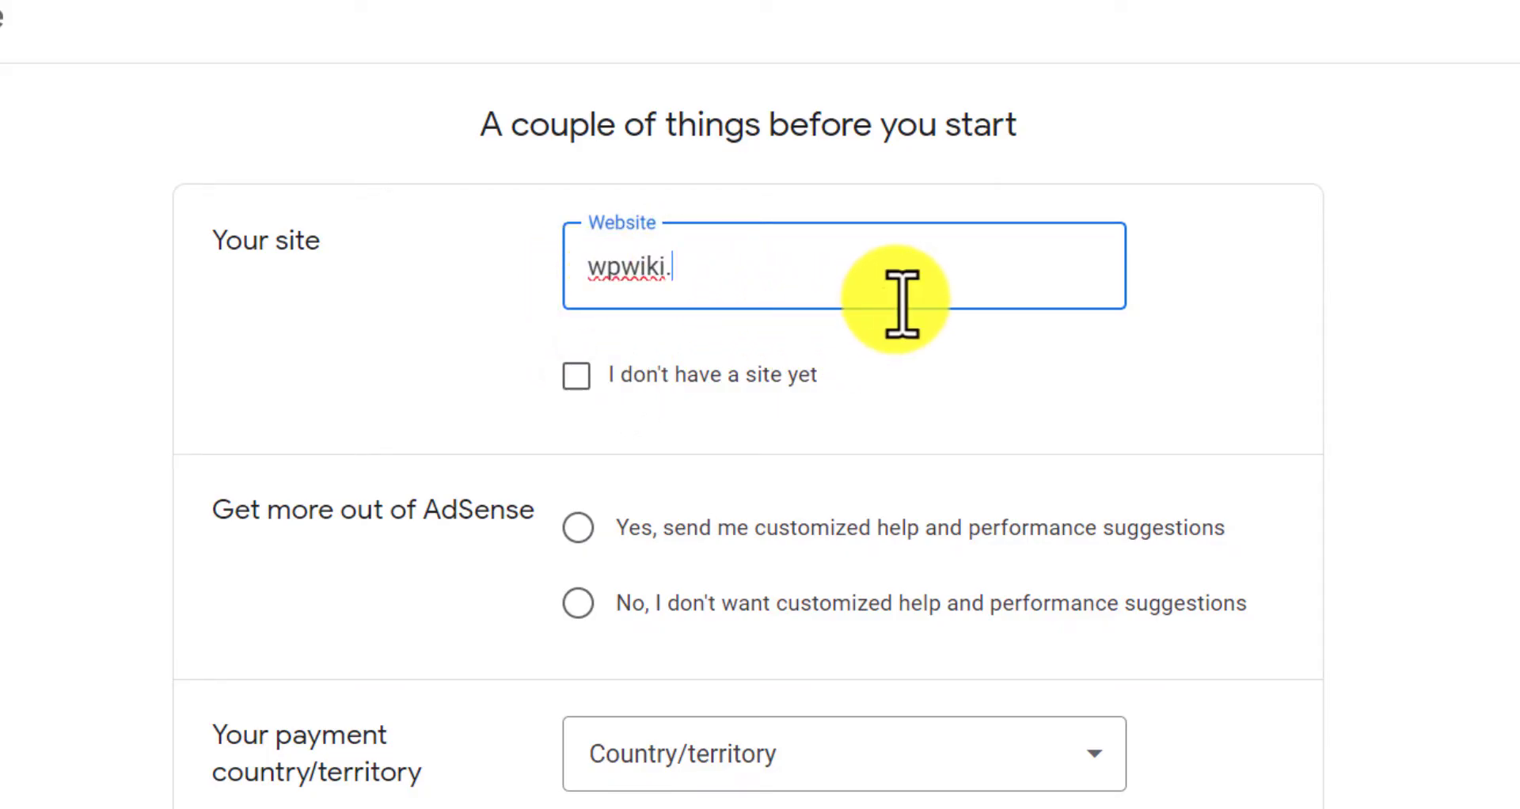
text(xyz)
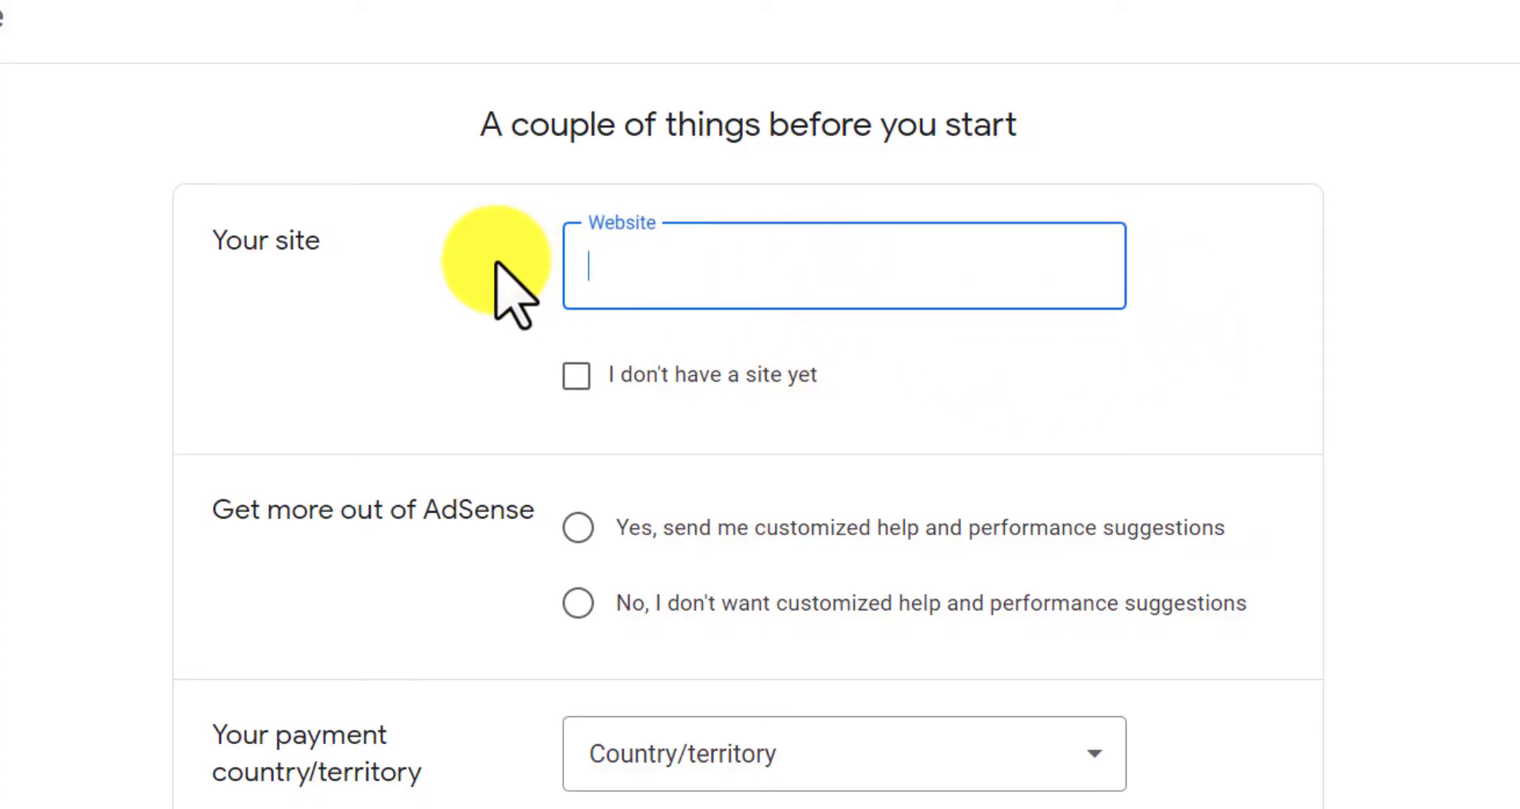
click(576, 376)
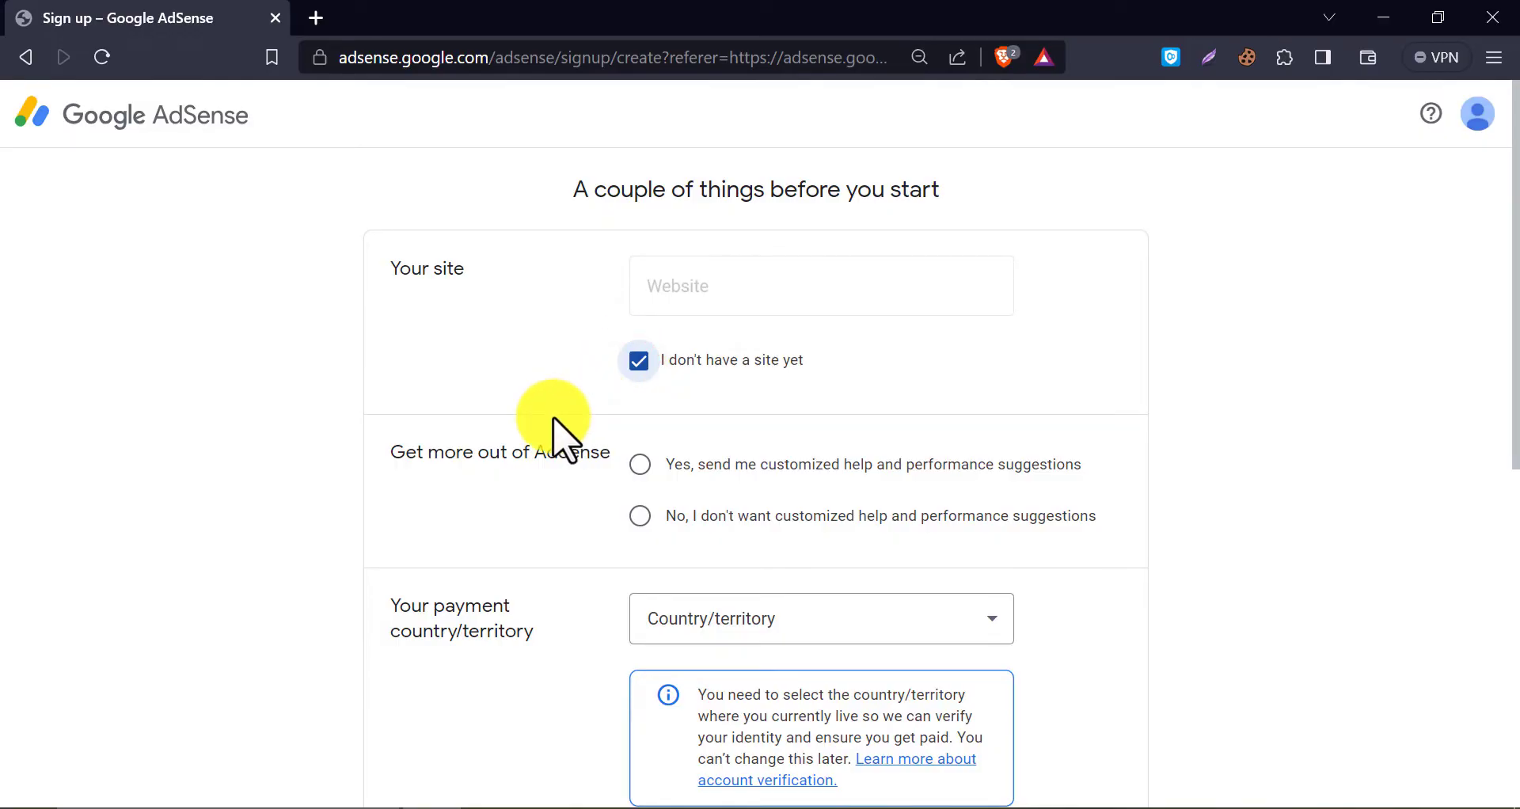
mouse_move(609, 407)
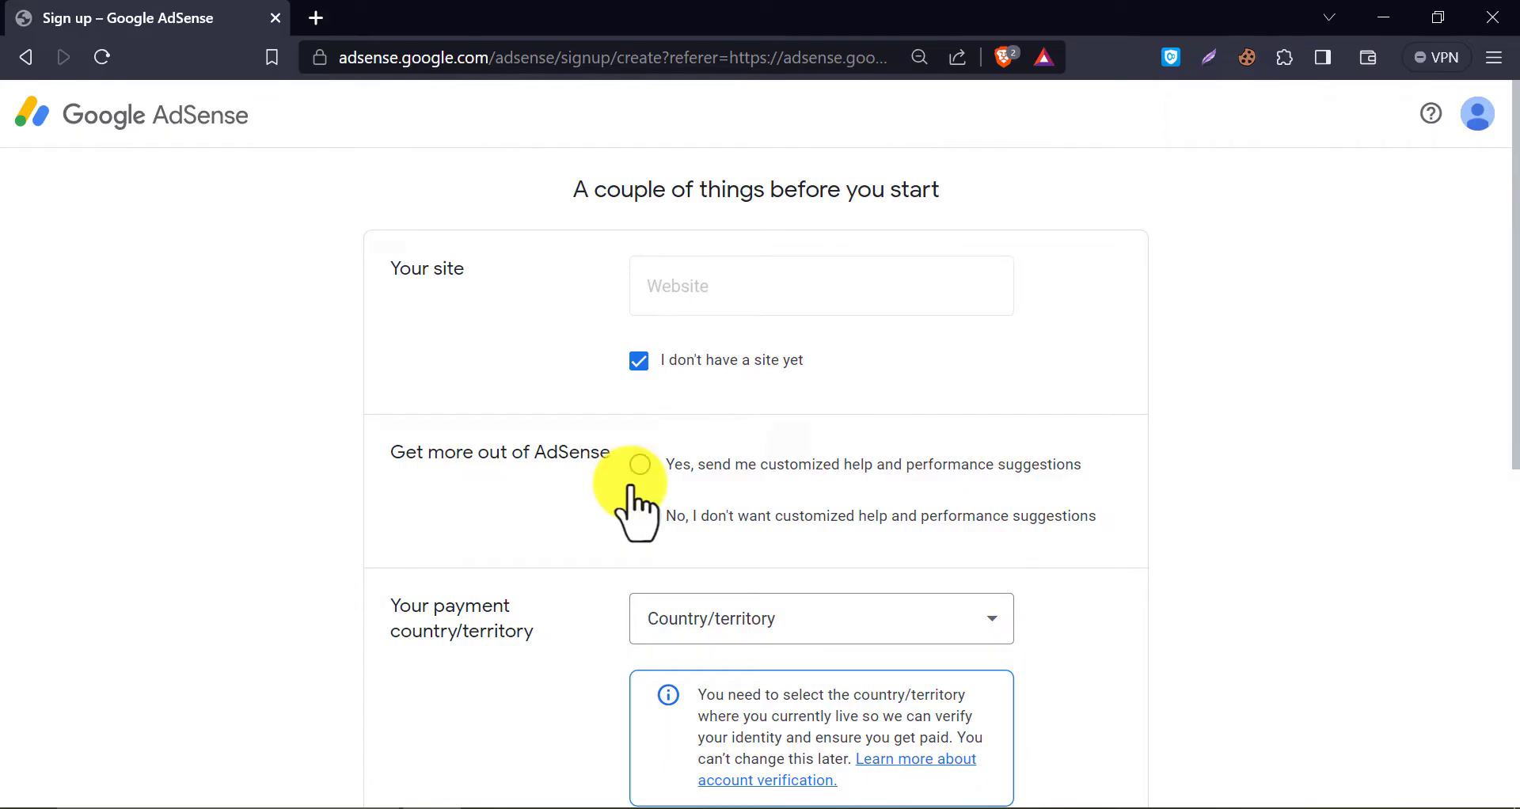
click(640, 465)
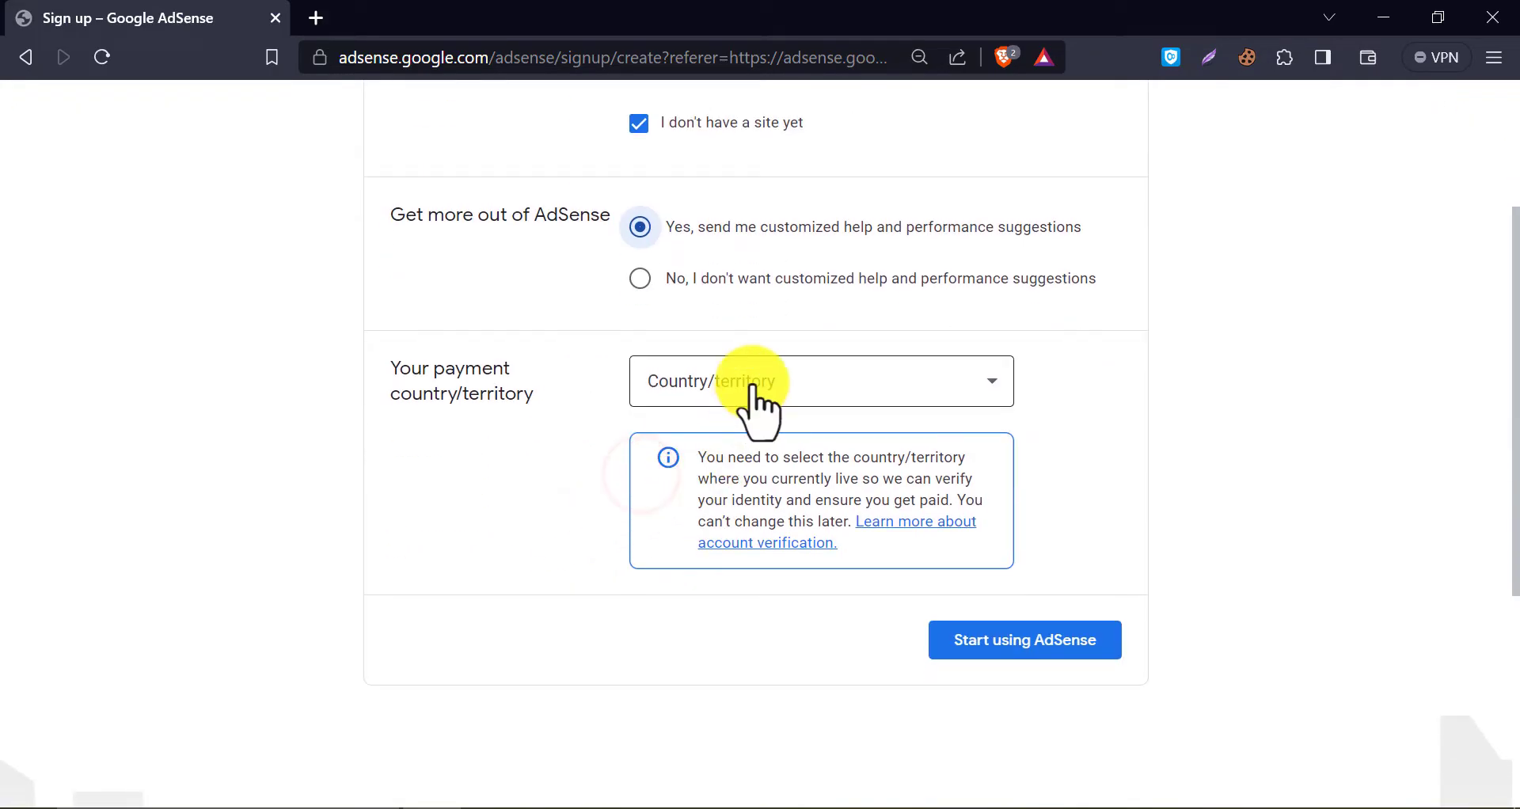
- Choose United States as the payment country/territory
click(821, 380)
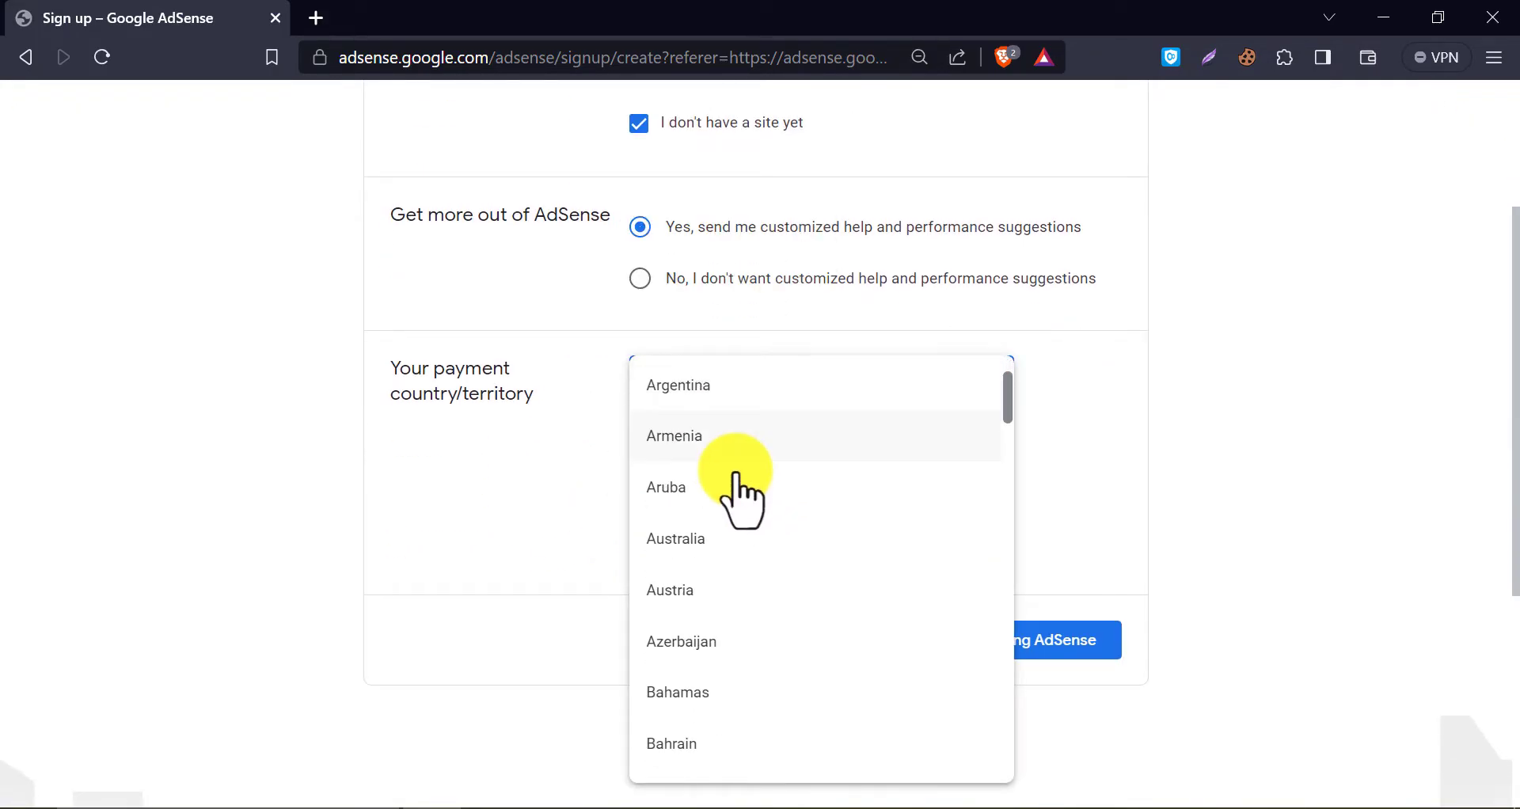
scroll(down, 3)
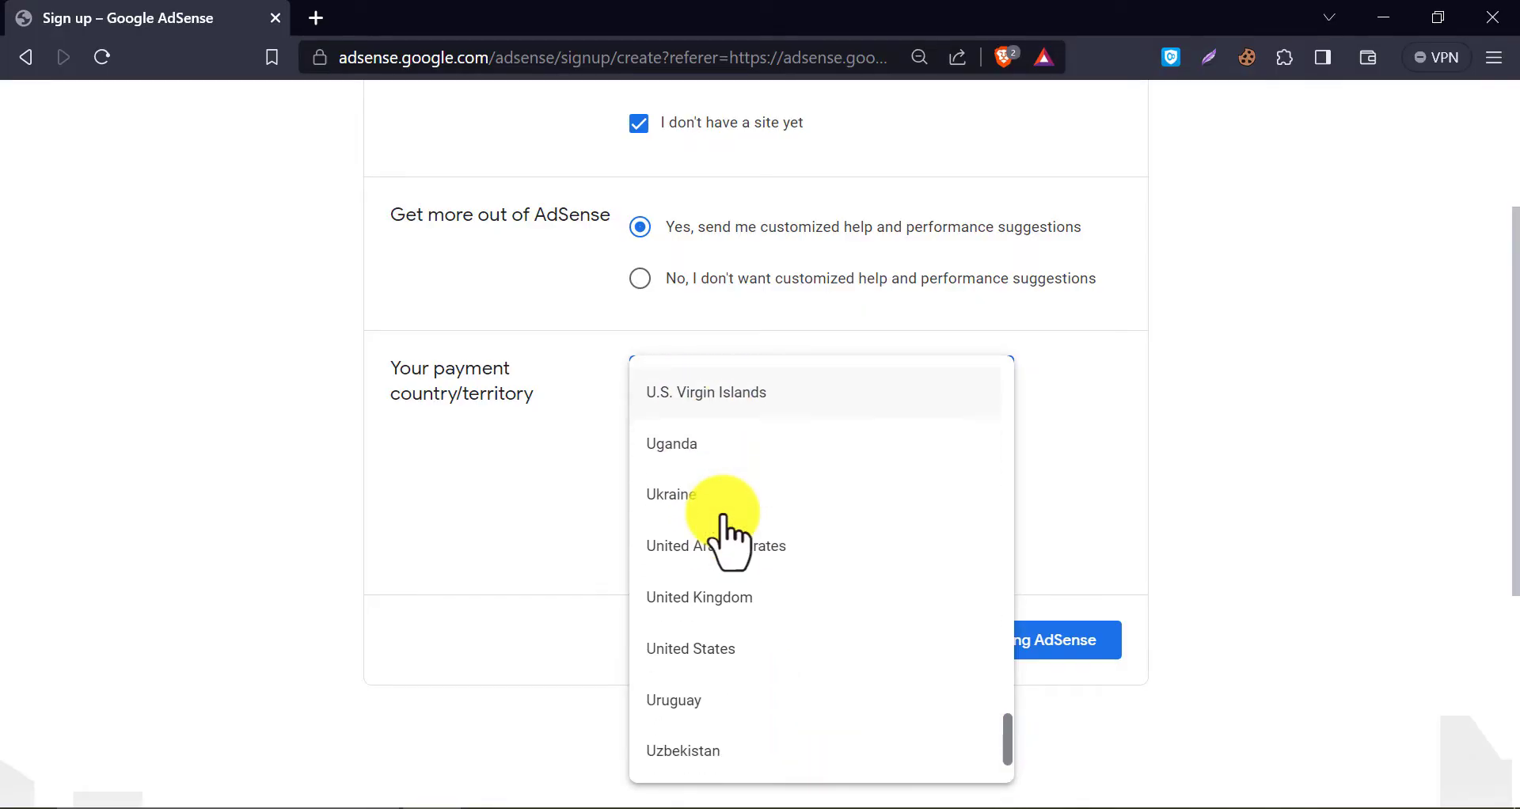
click(690, 648)
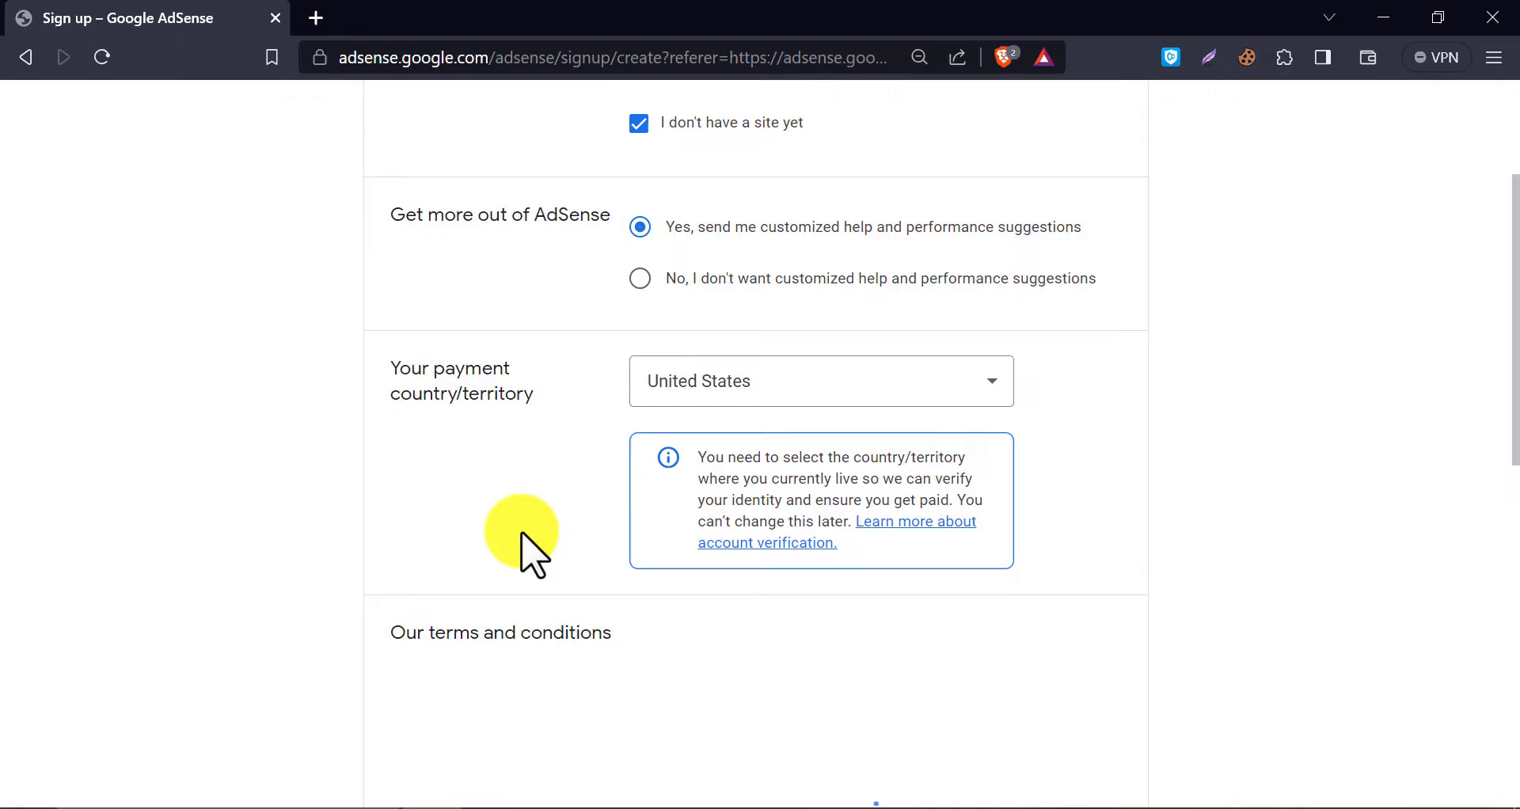
mouse_move(524, 489)
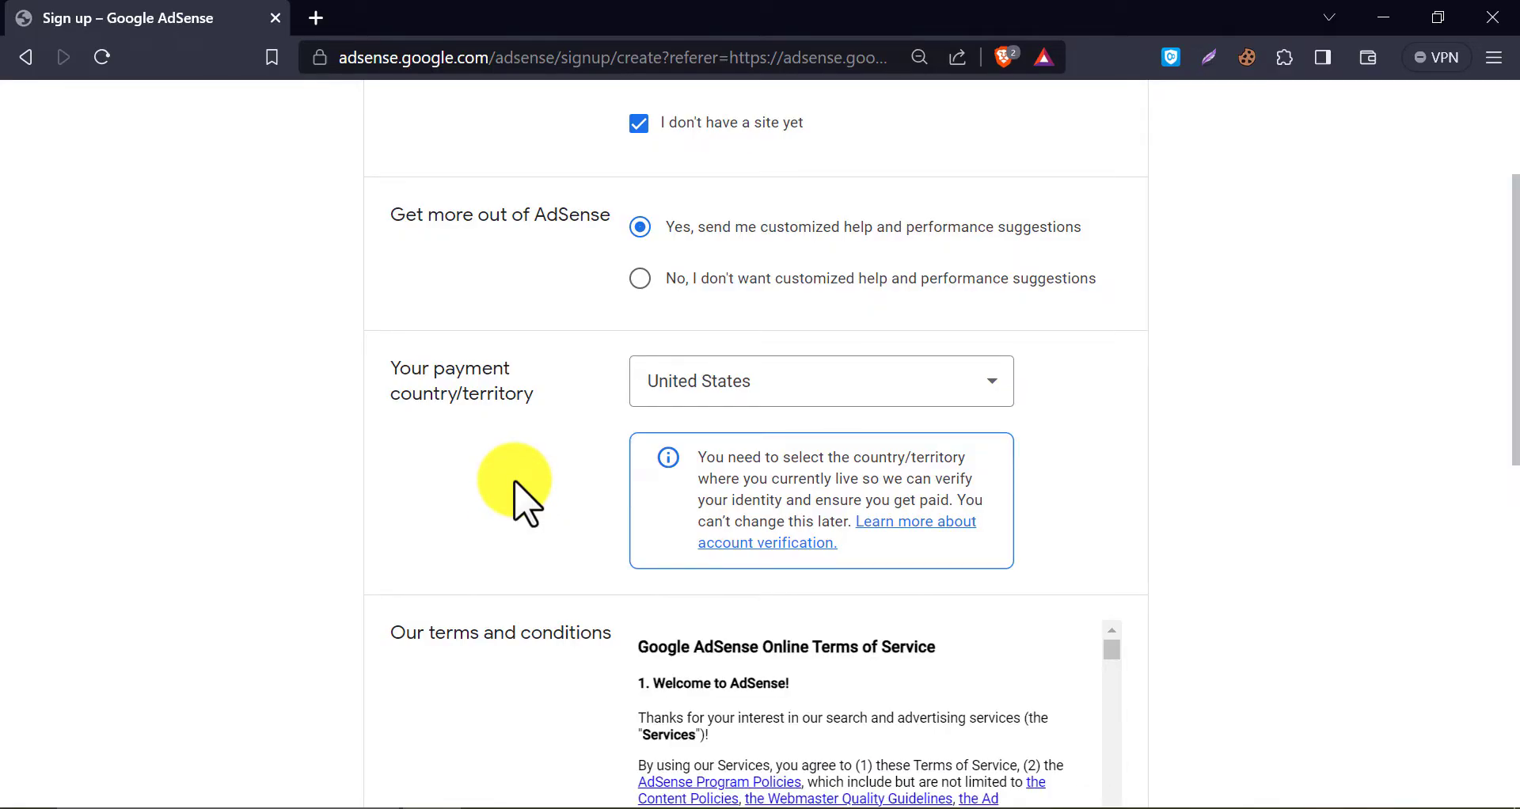
- Accept the AdSense agreement and submit with 'Start using AdSense'
scroll(down, 3)
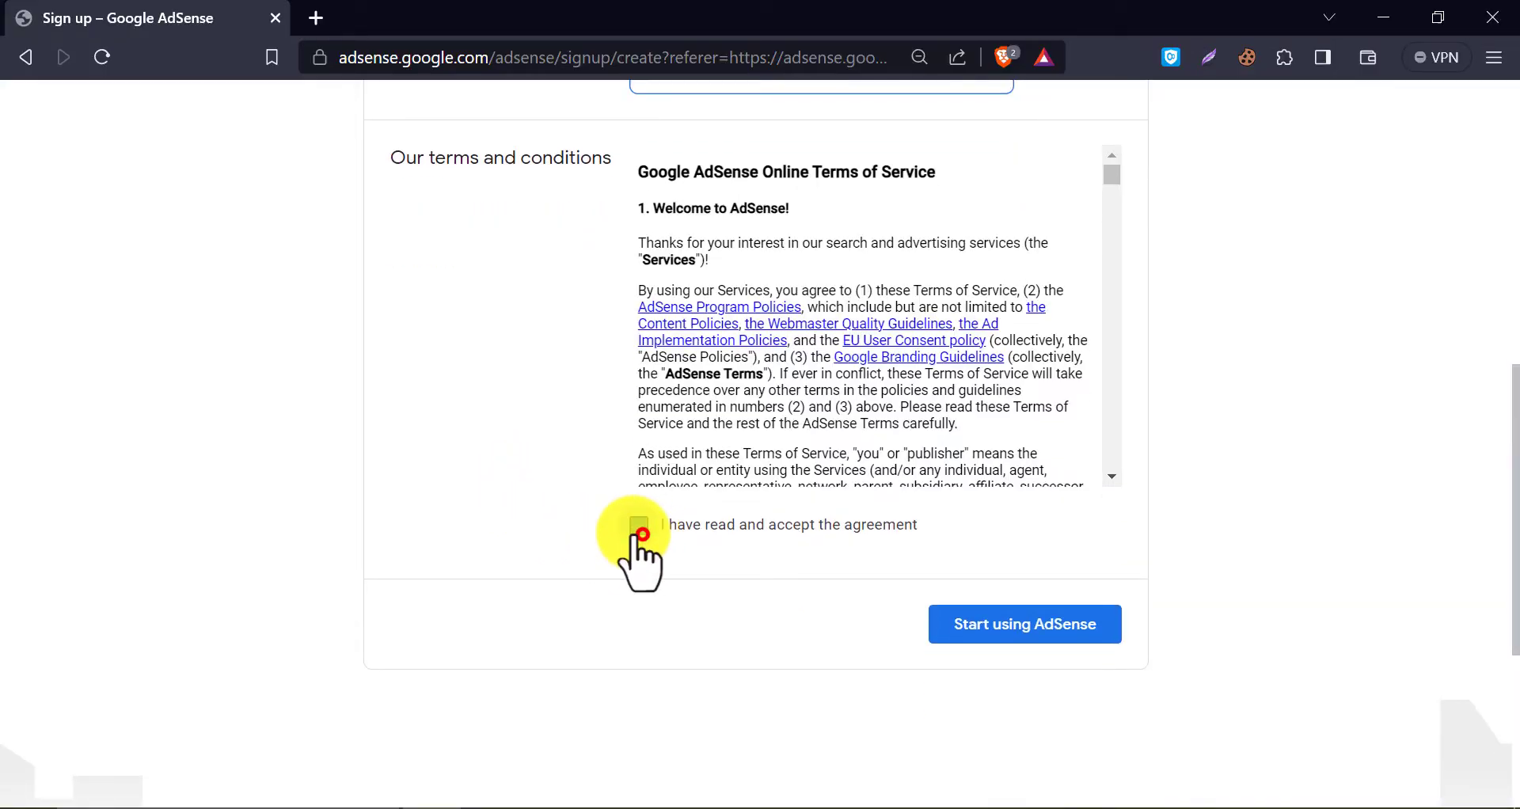
click(639, 531)
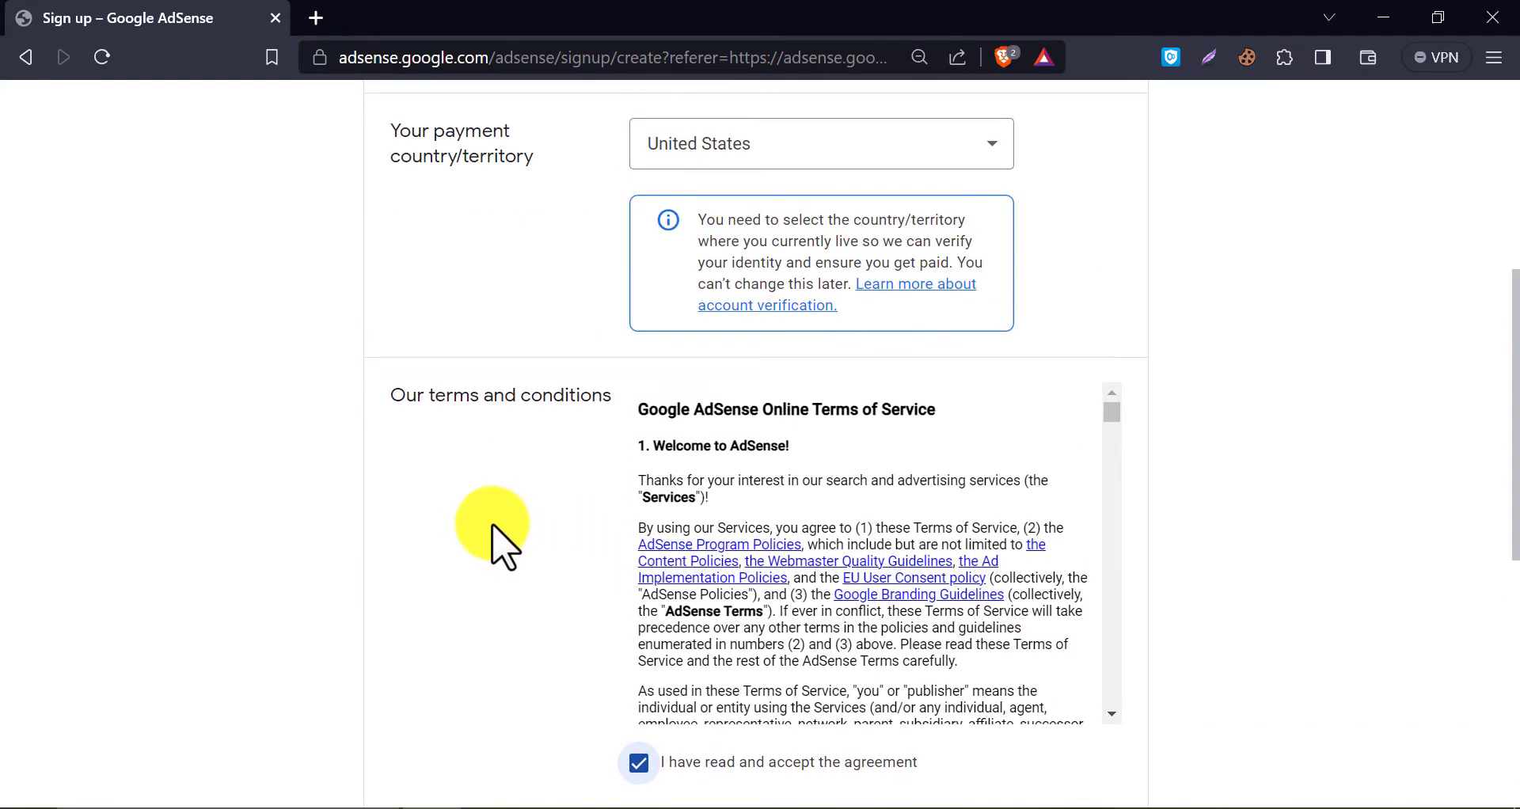
scroll(down, 3)
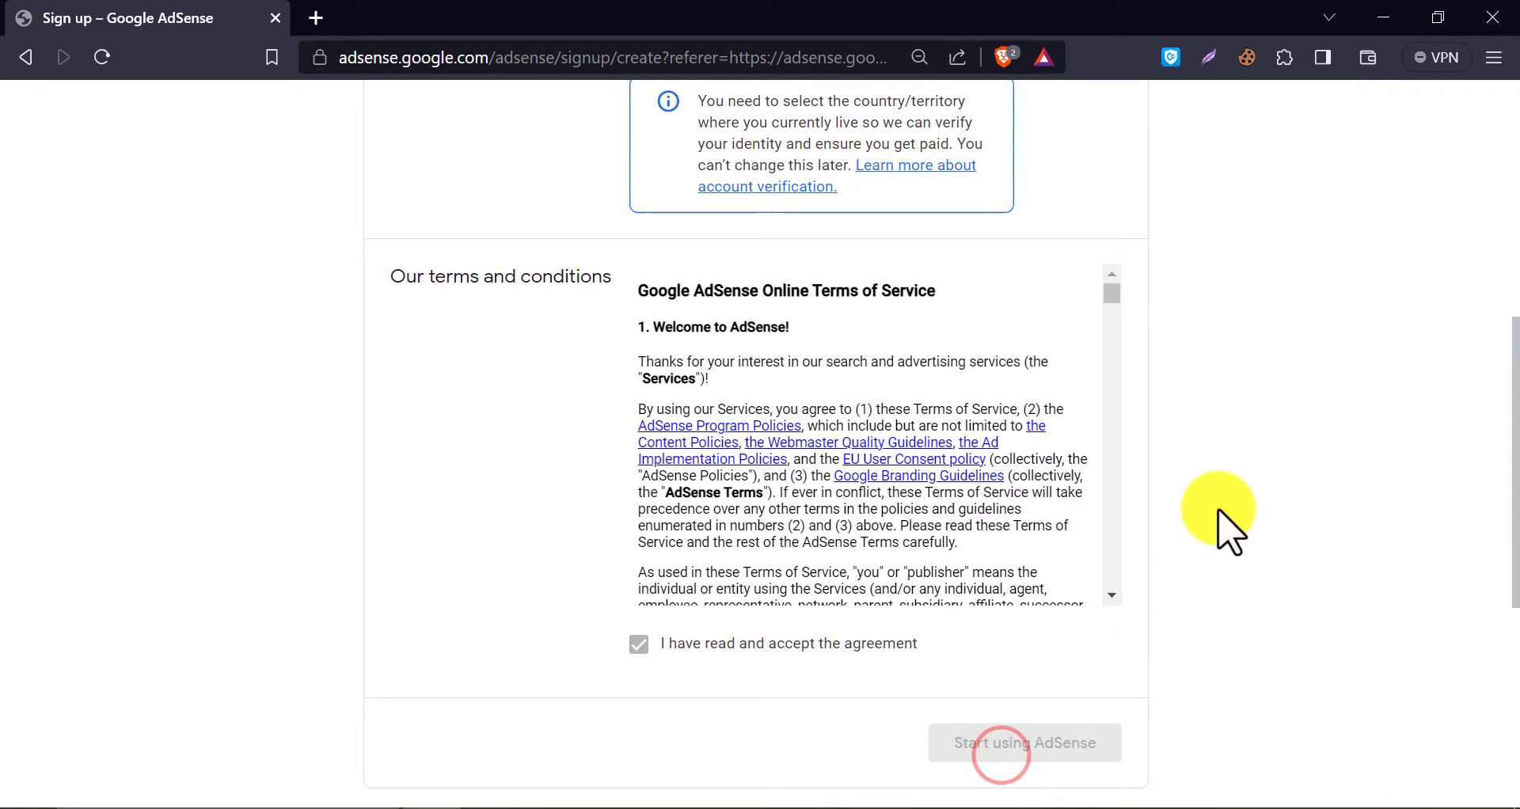
click(1024, 743)
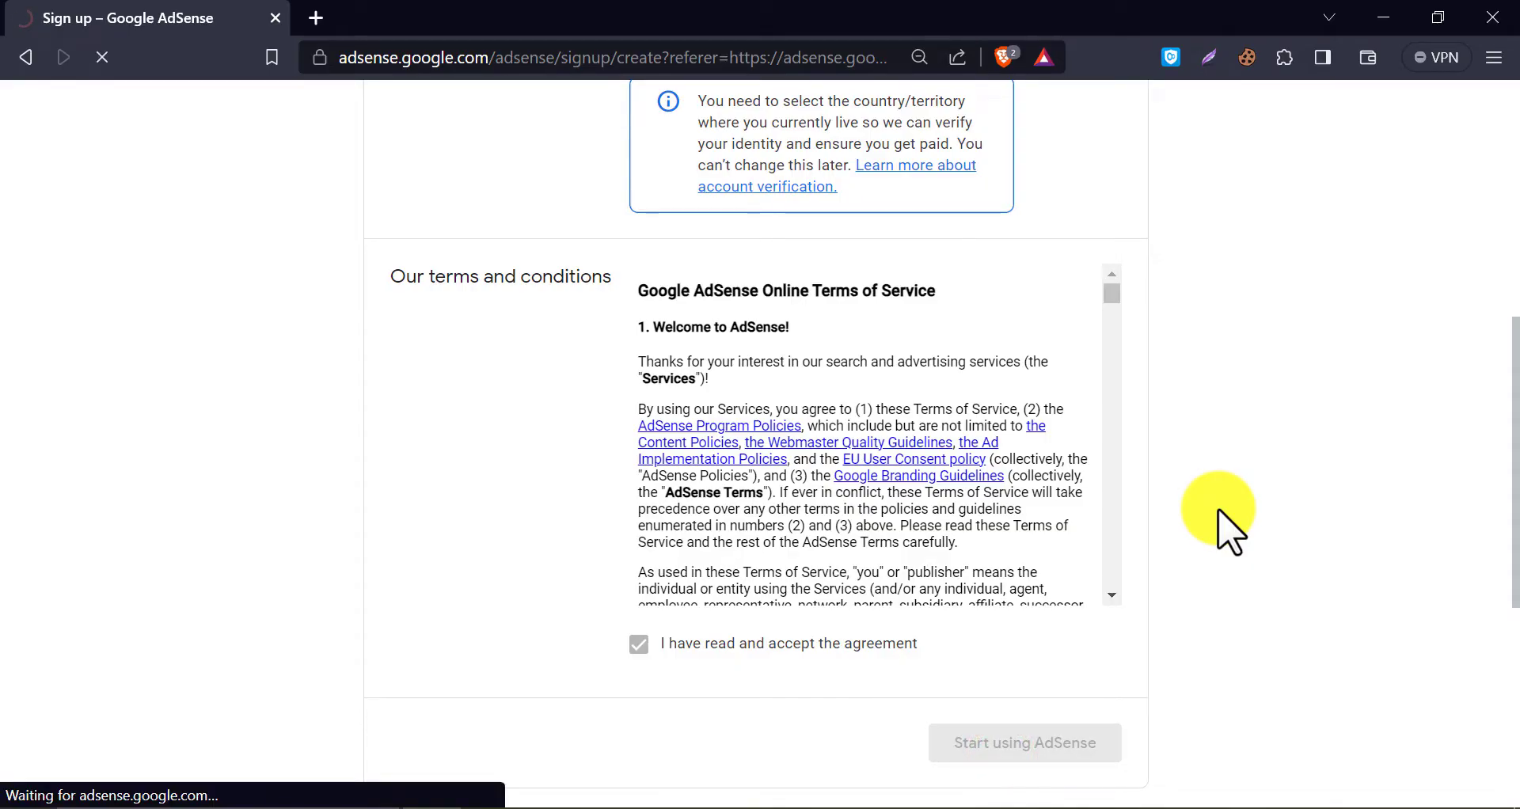
- Restore the page size, begin payment information and set account type to Individual
click(1023, 743)
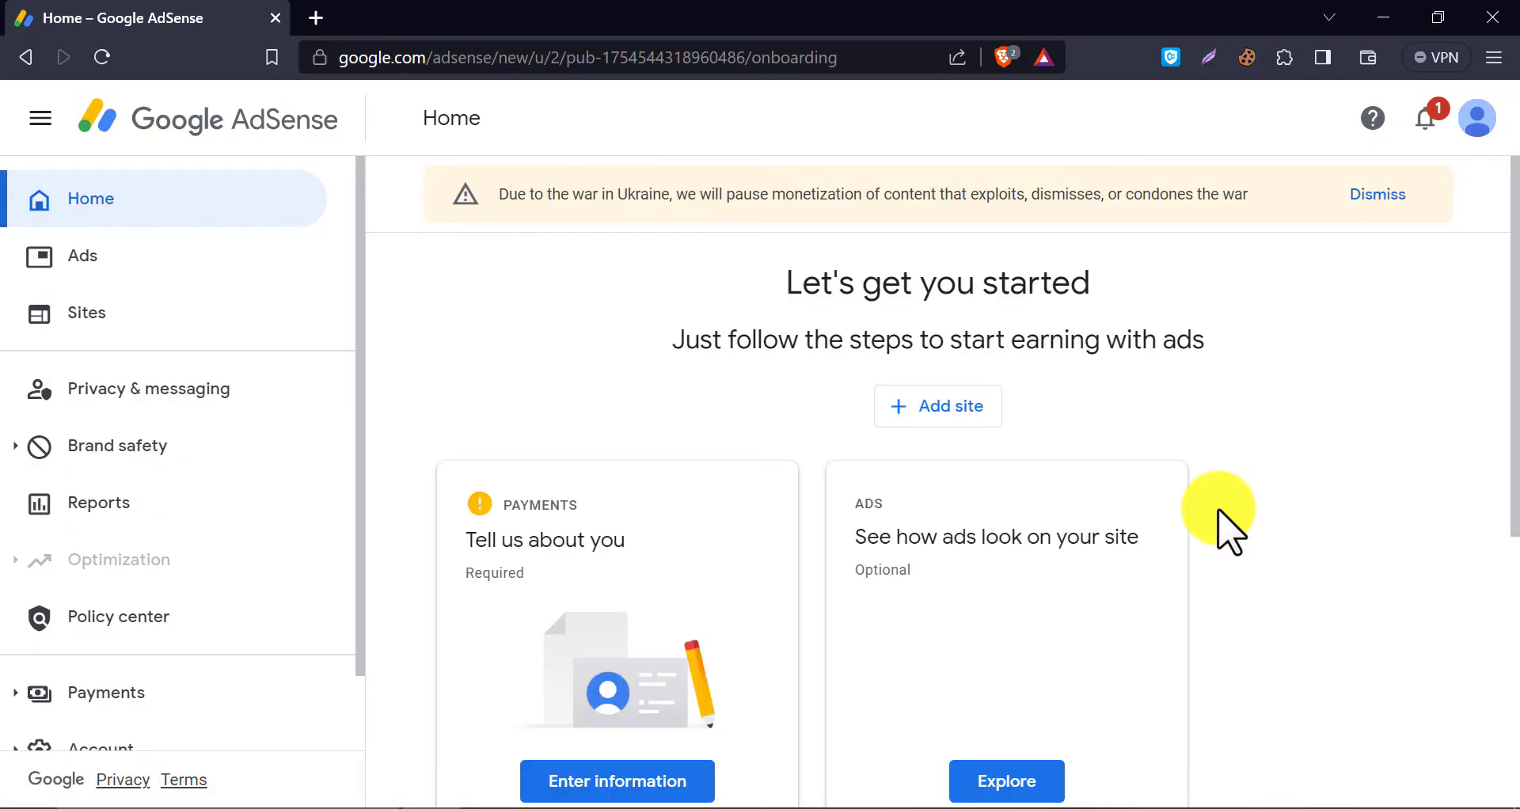
scroll(down, 3)
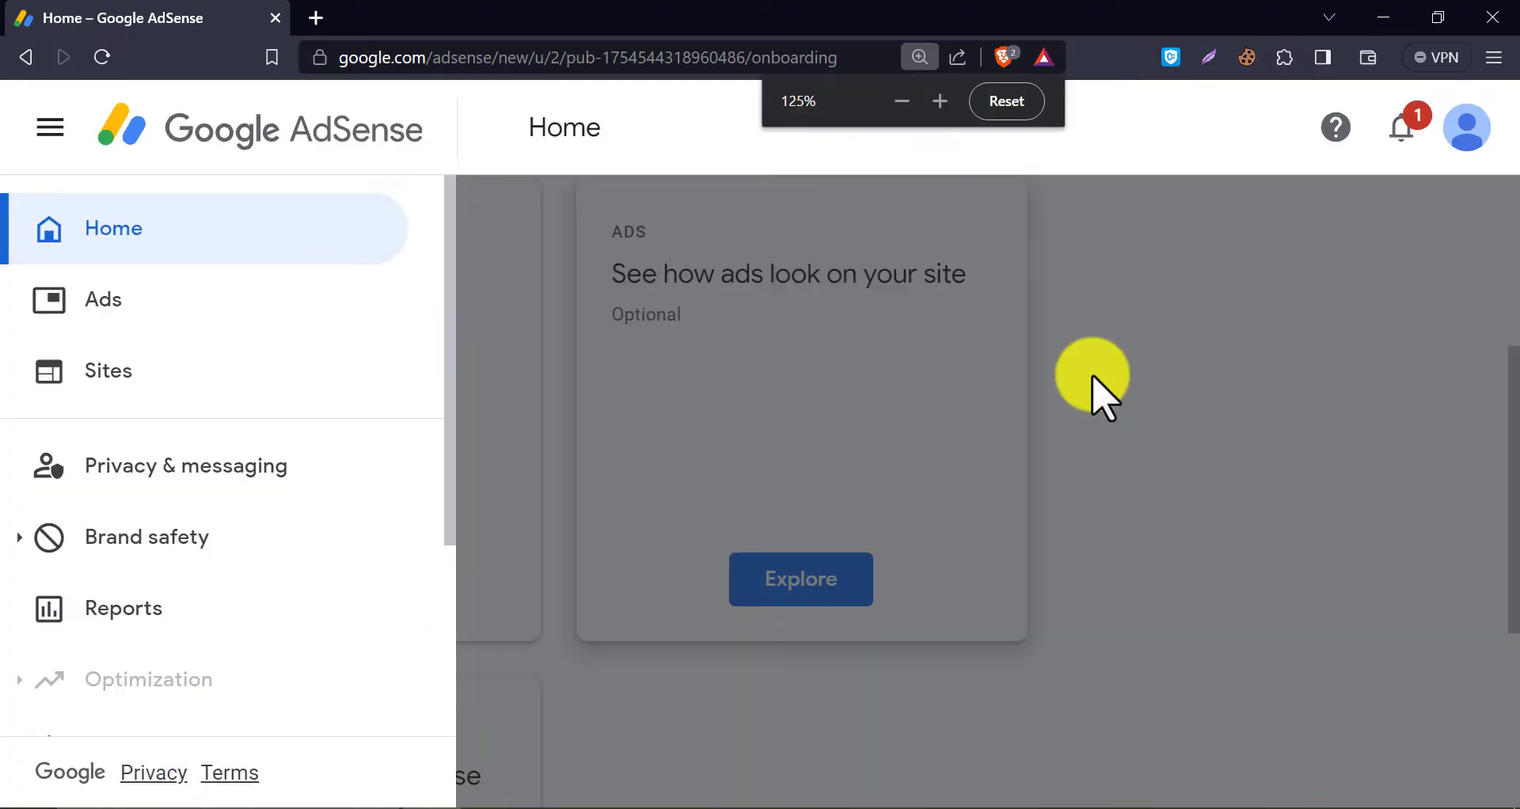
click(902, 100)
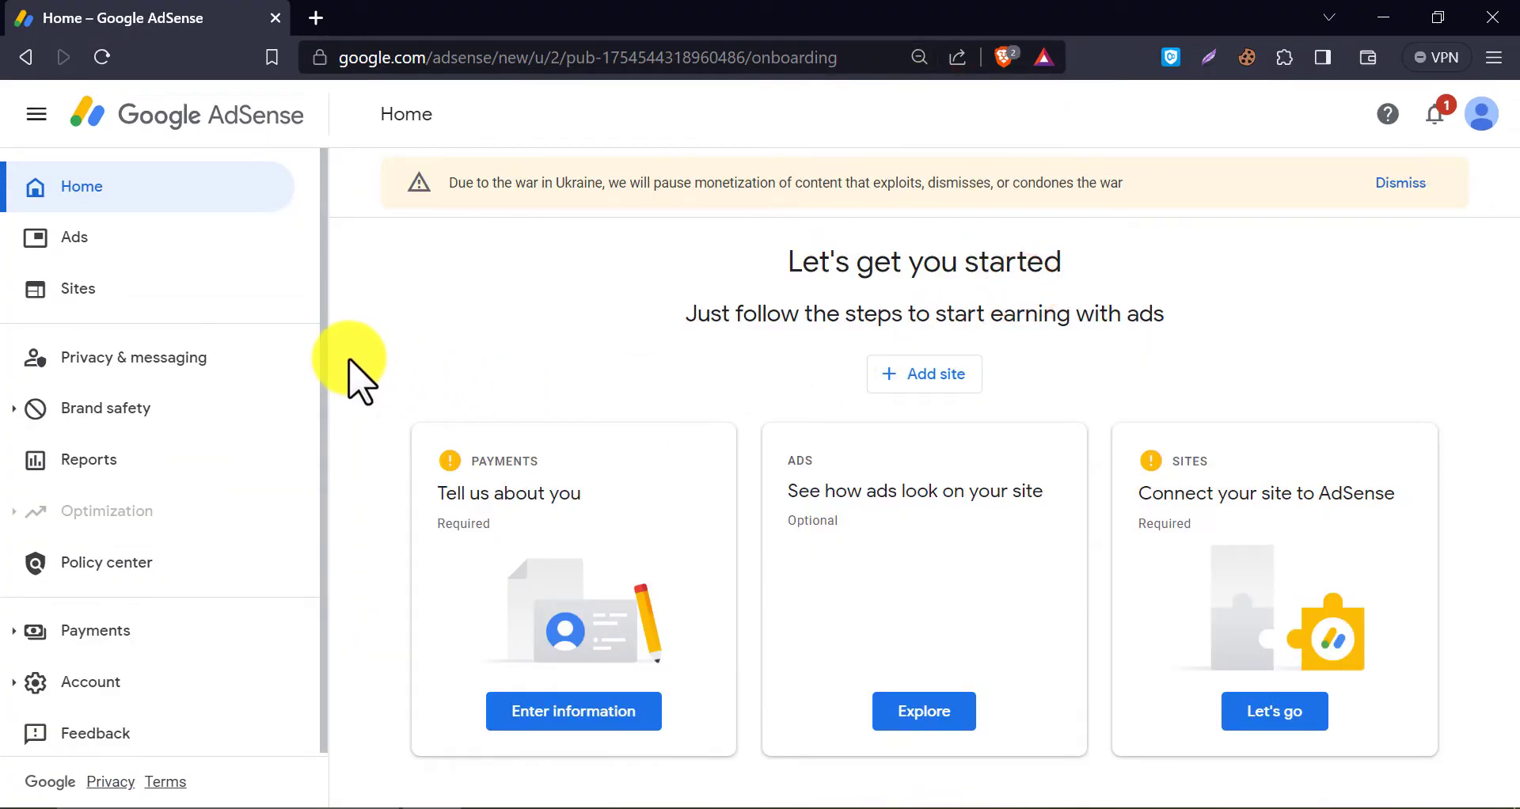
mouse_move(809, 417)
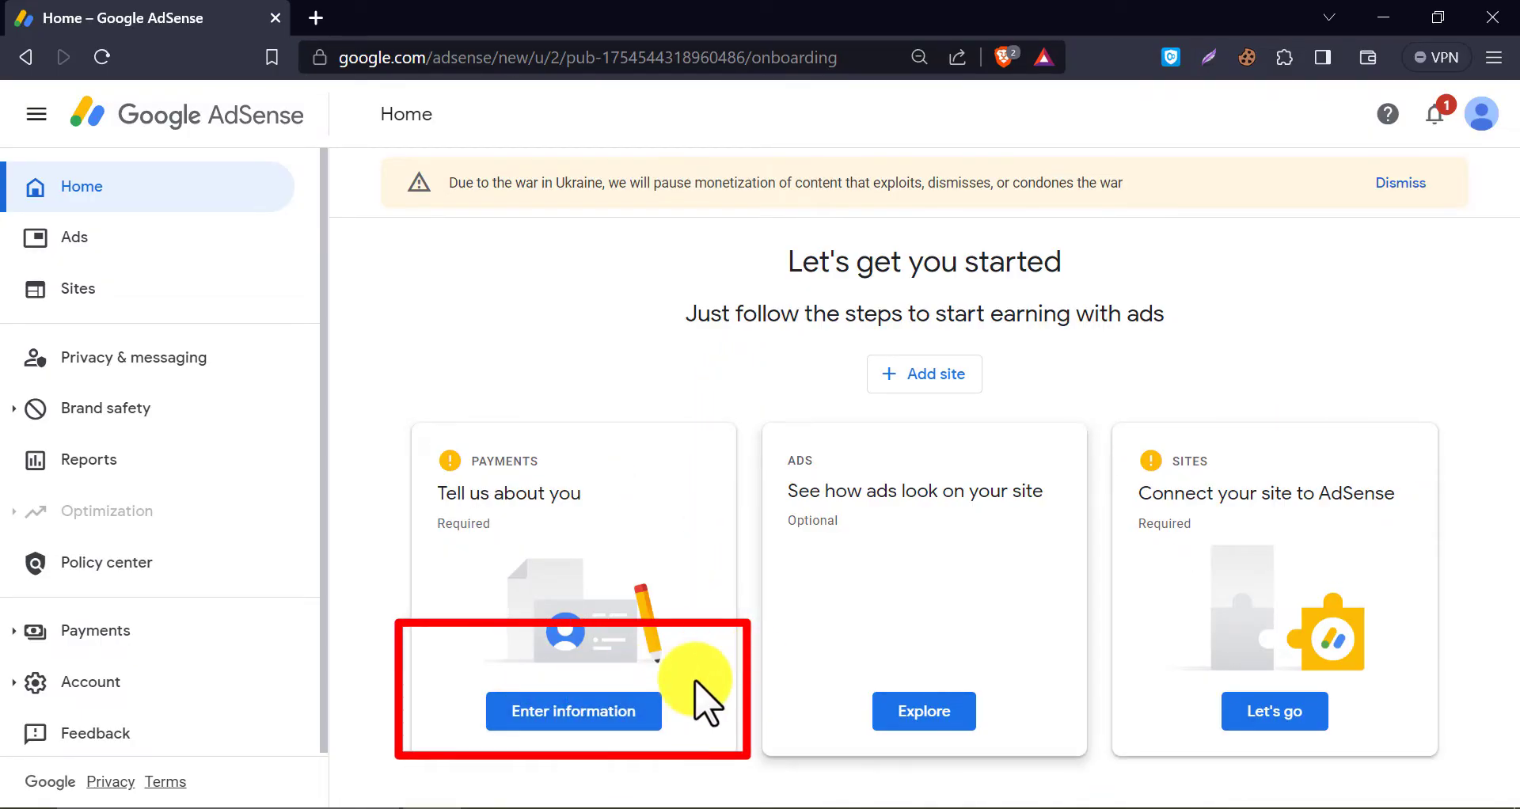
click(574, 711)
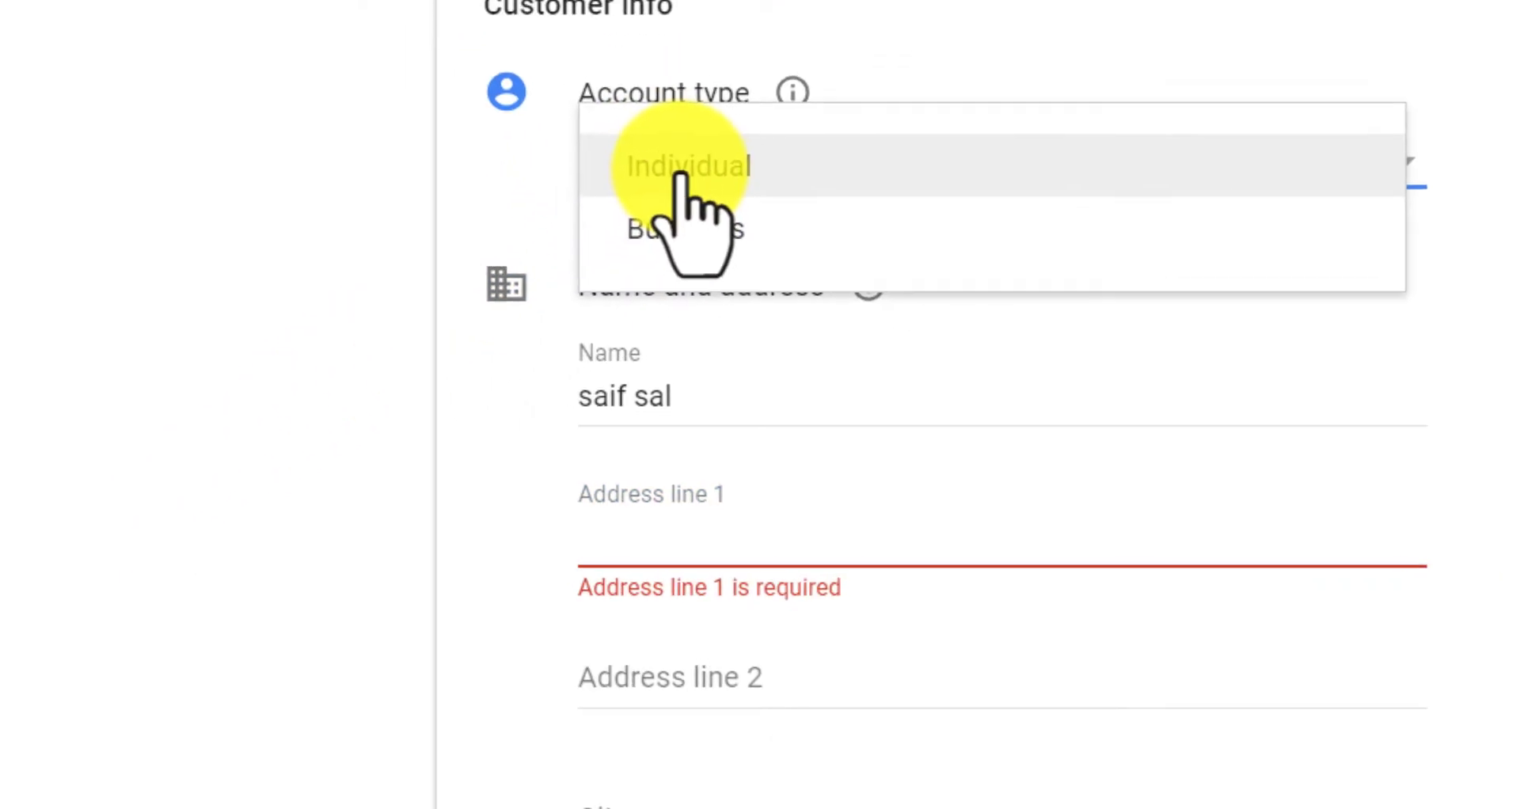
click(687, 164)
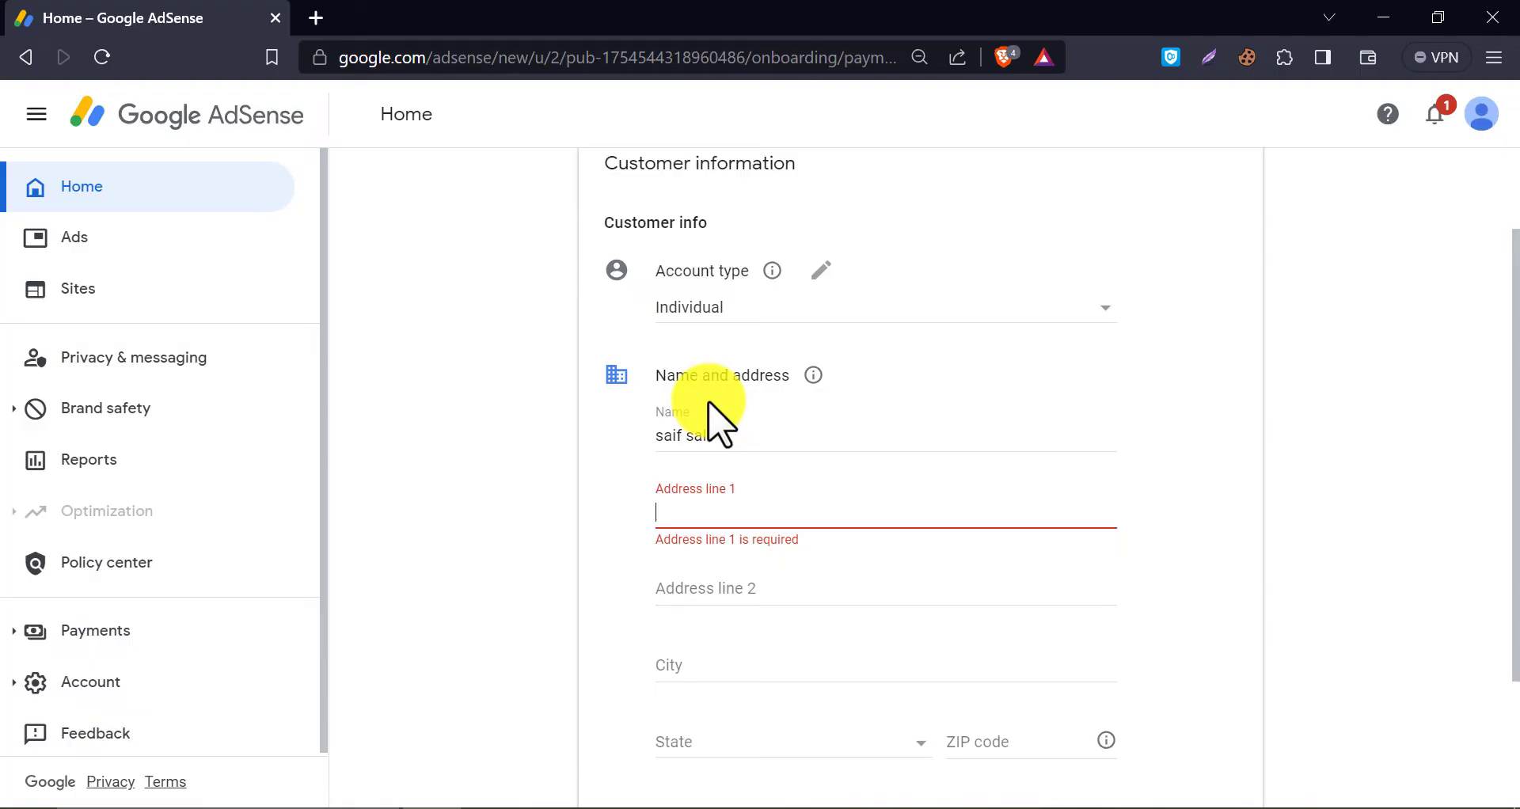
double_click(678, 436)
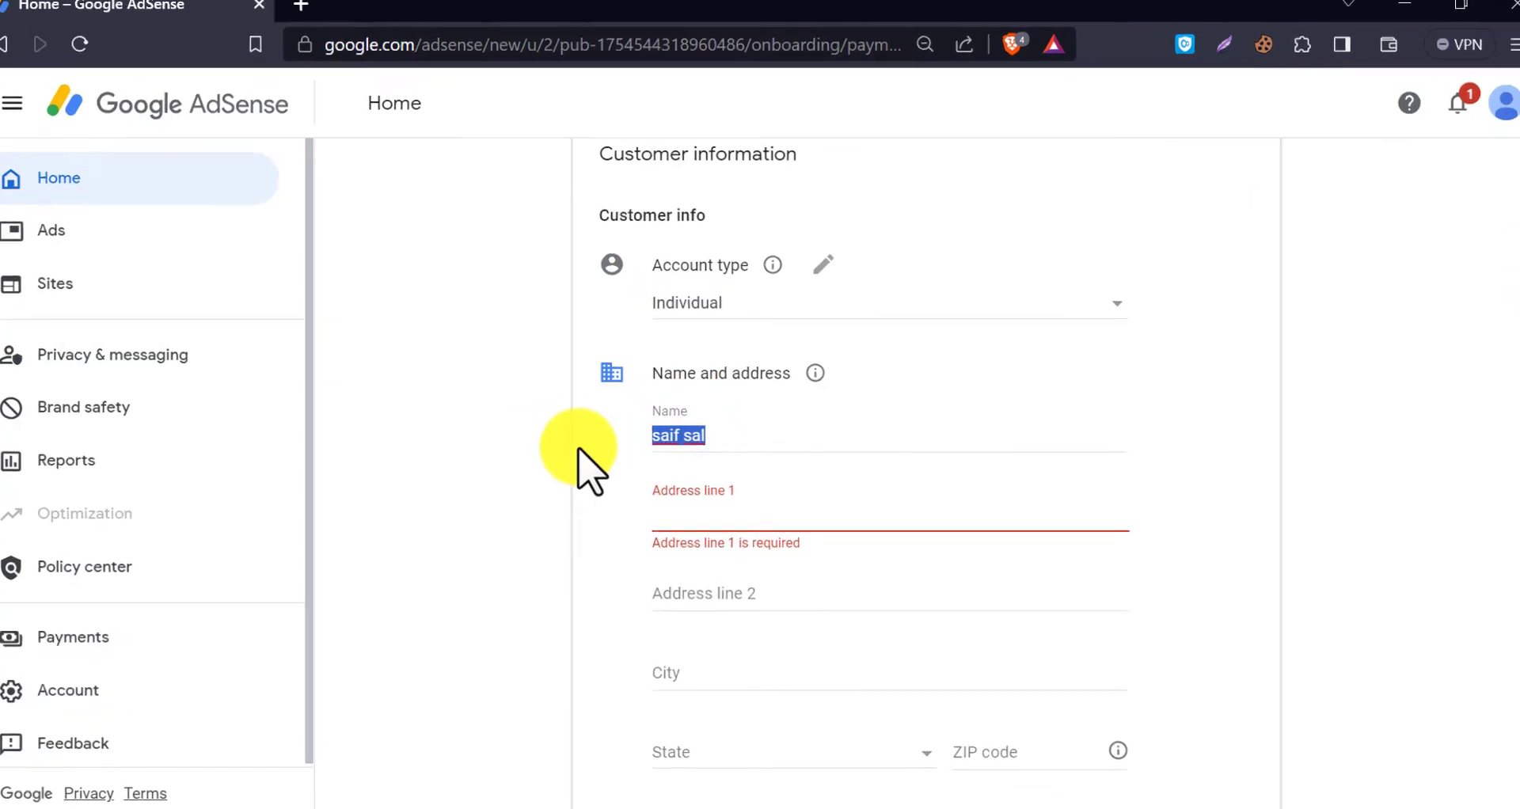
text(Glen)
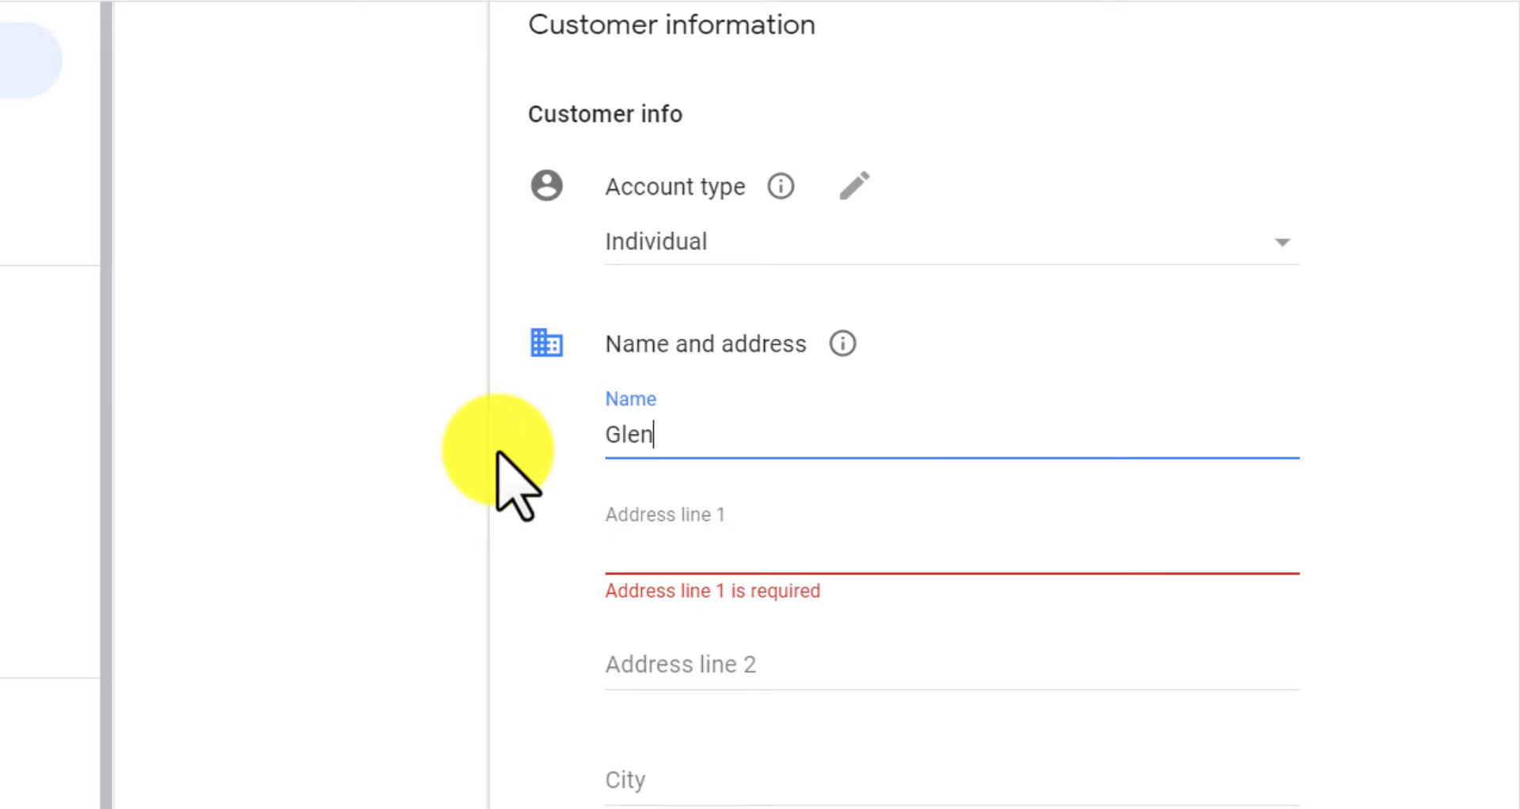
text(n W)
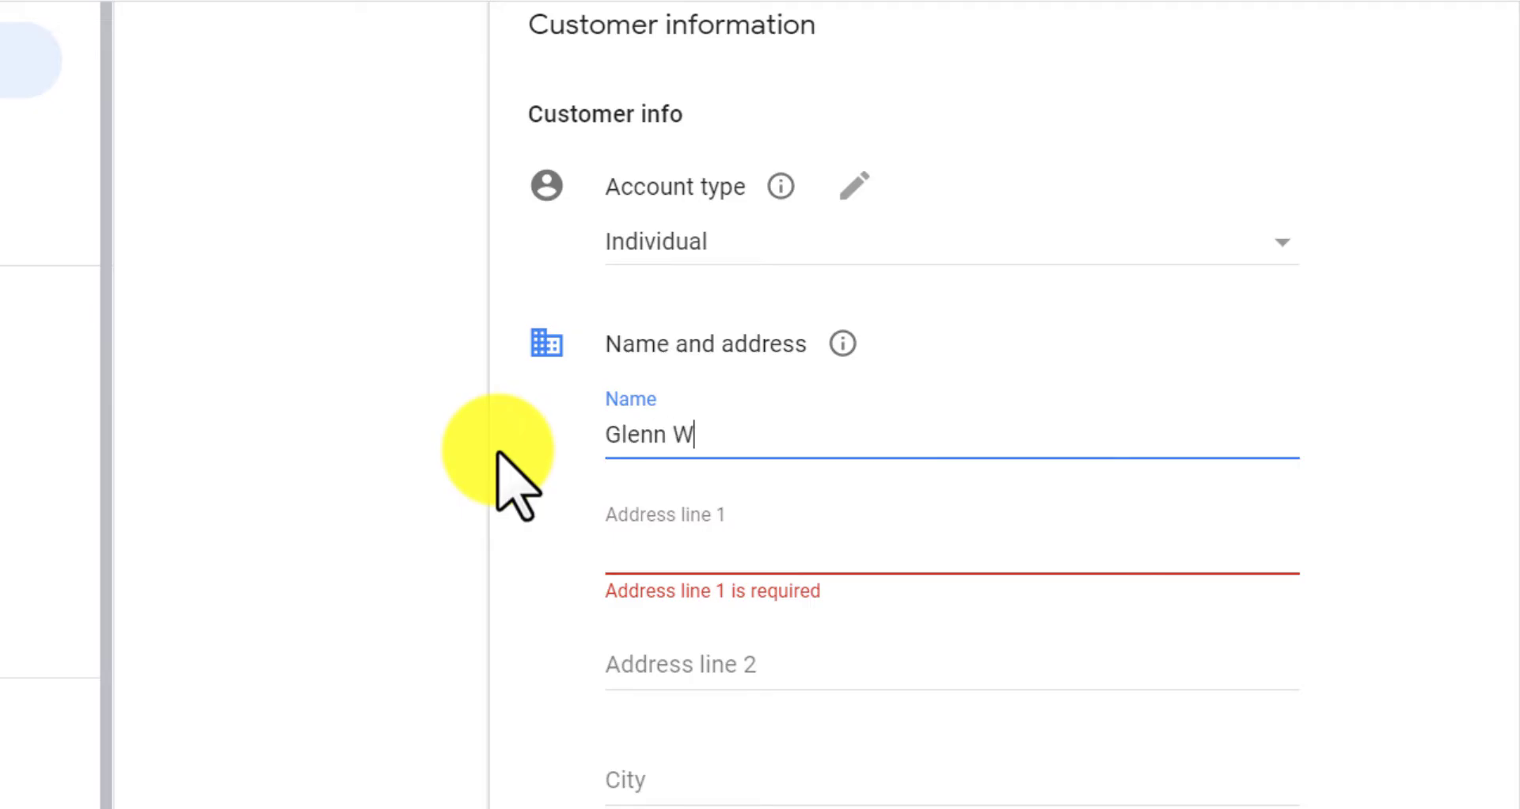
text(ikil)
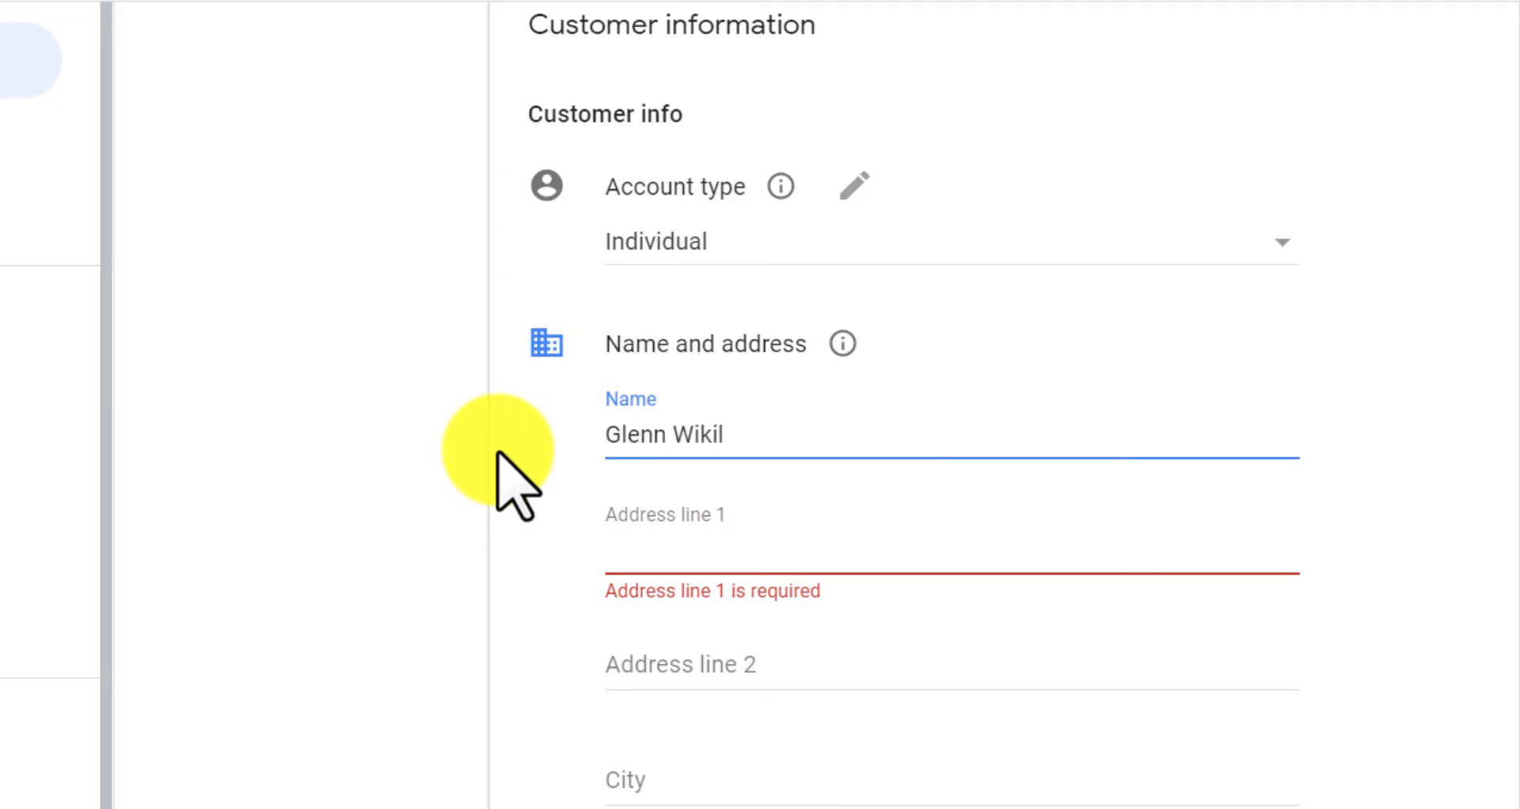
text(son)
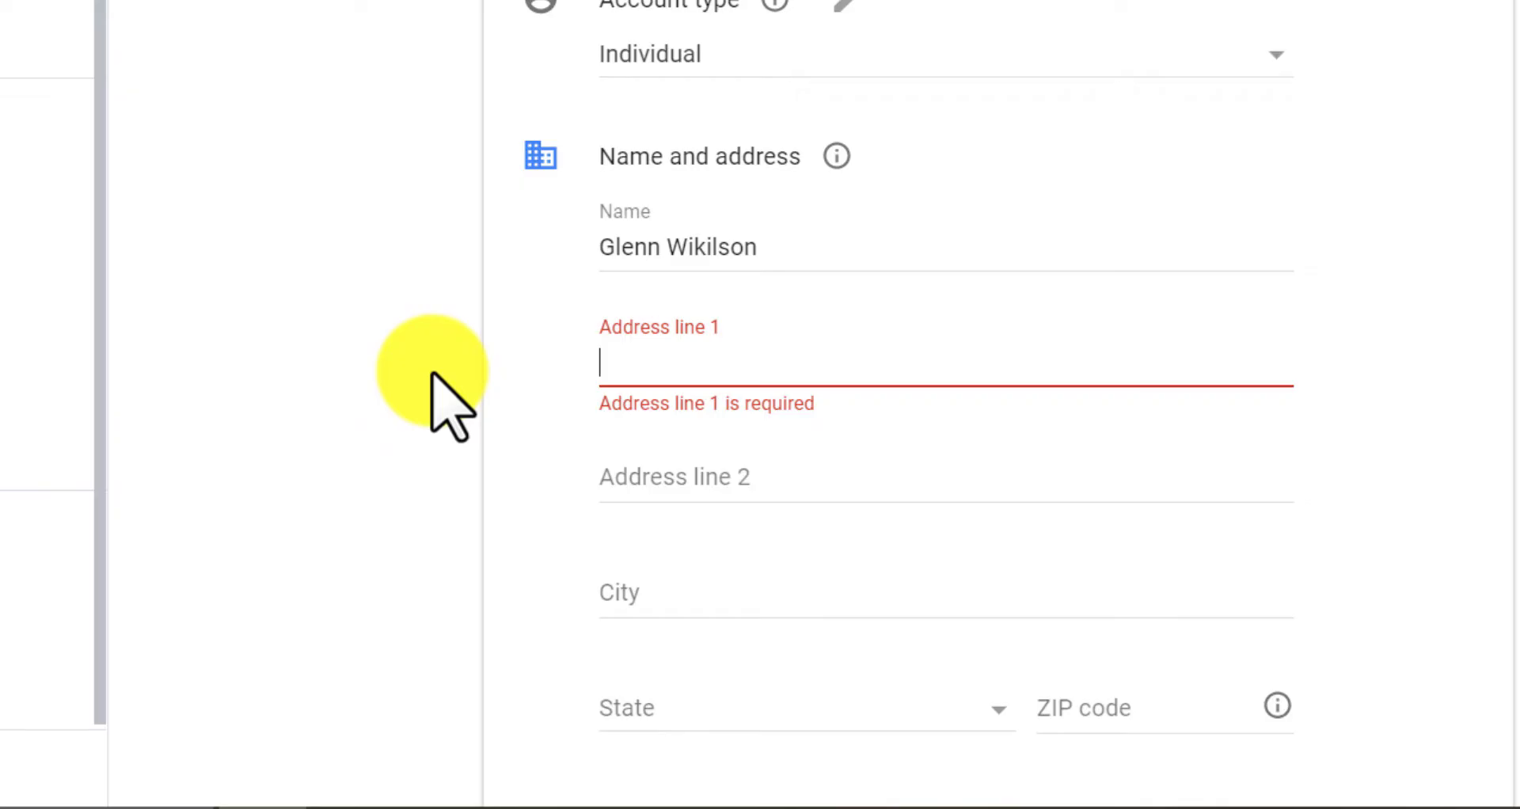
text(12)
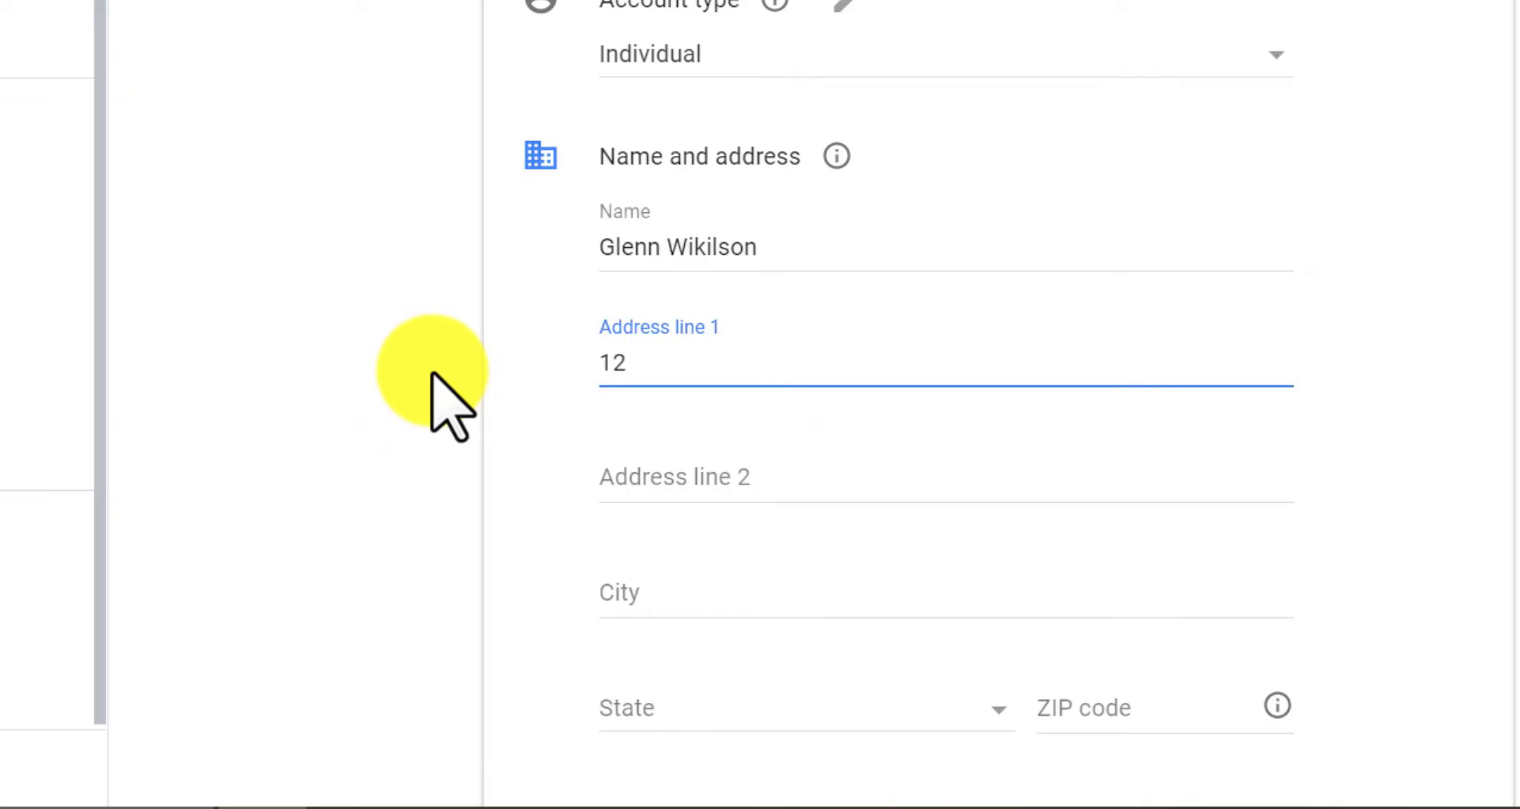
text(0 Murray)
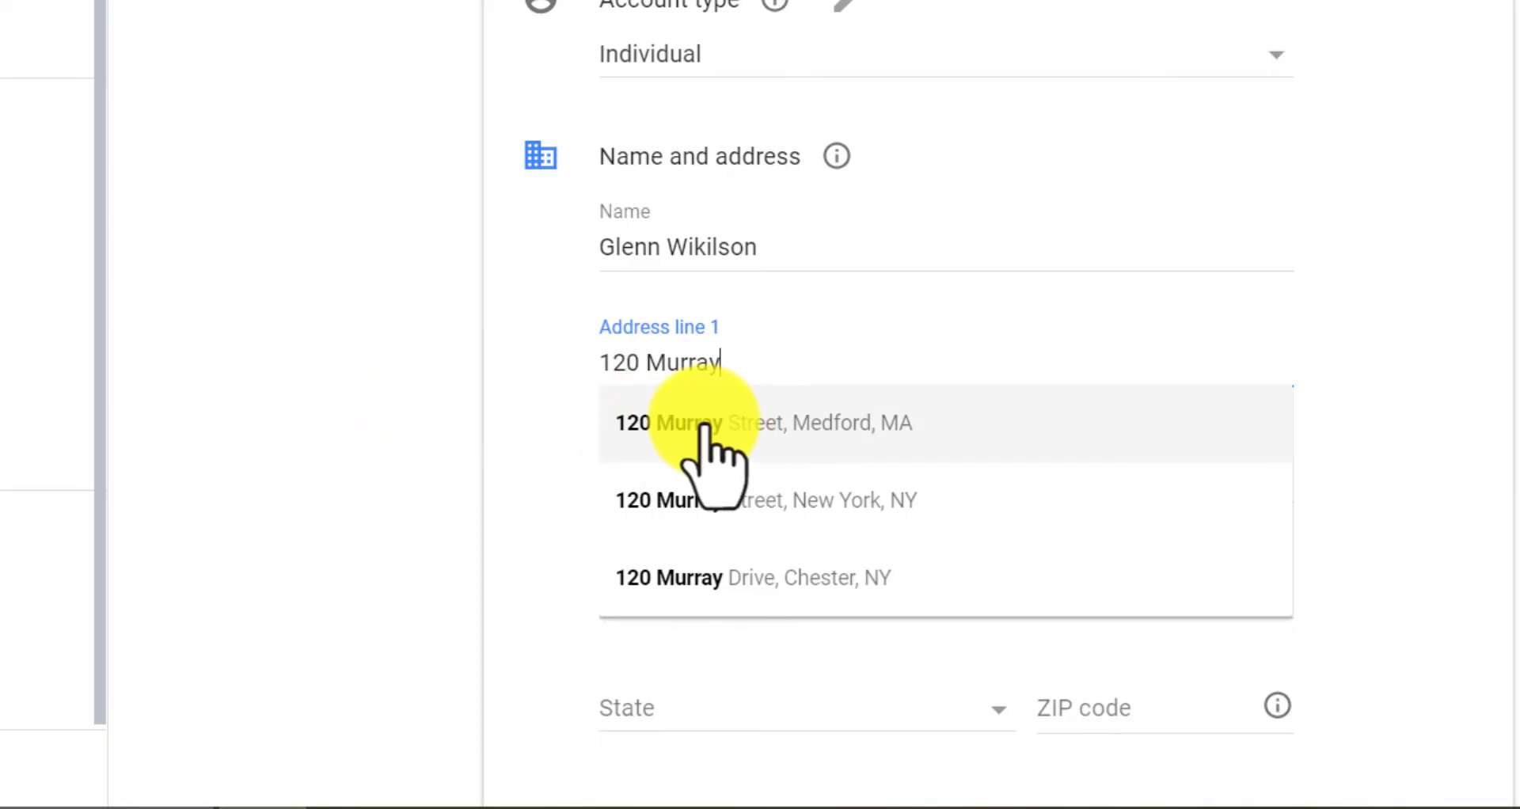
click(764, 423)
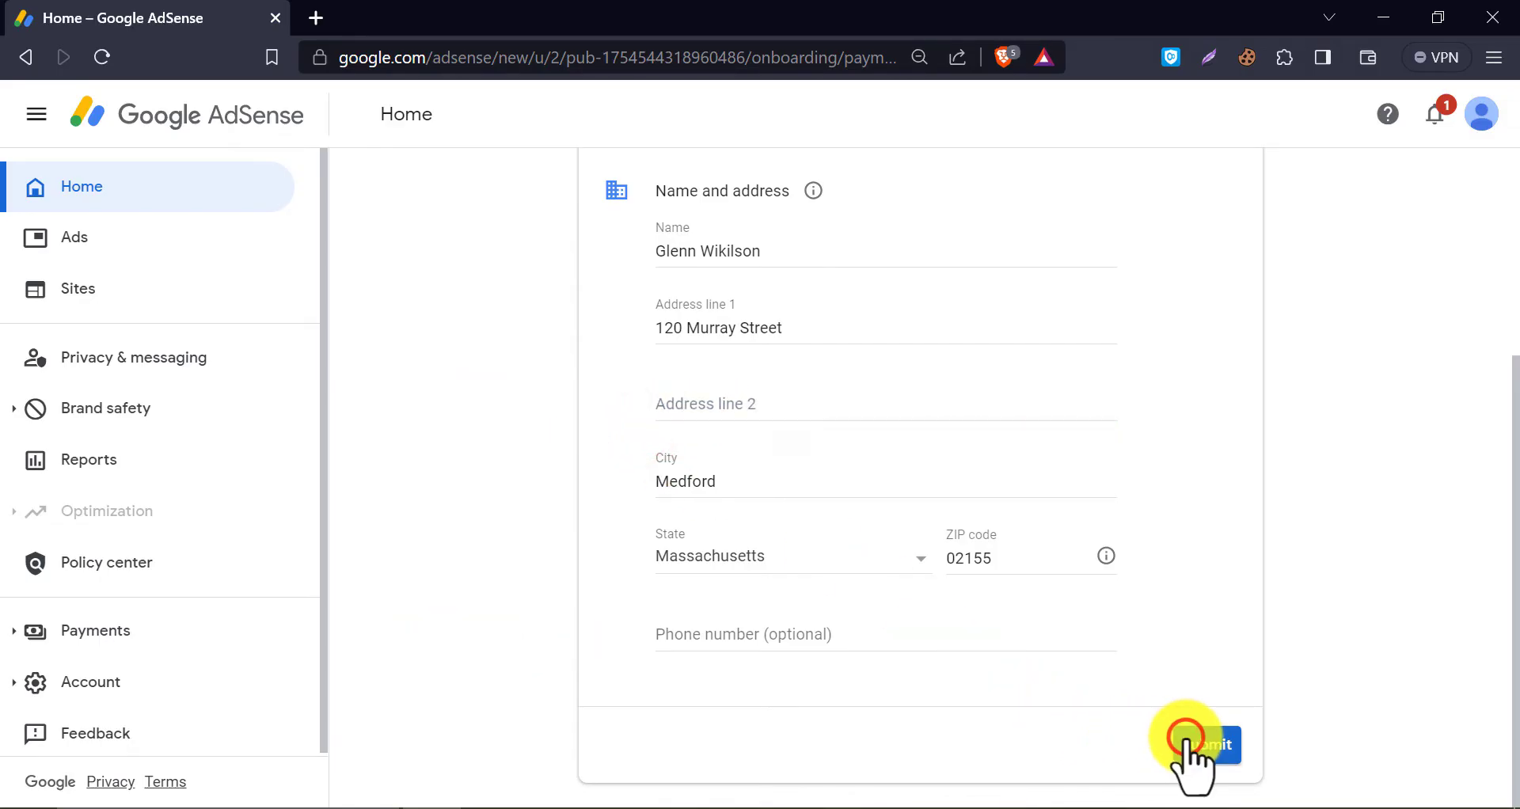
click(1208, 745)
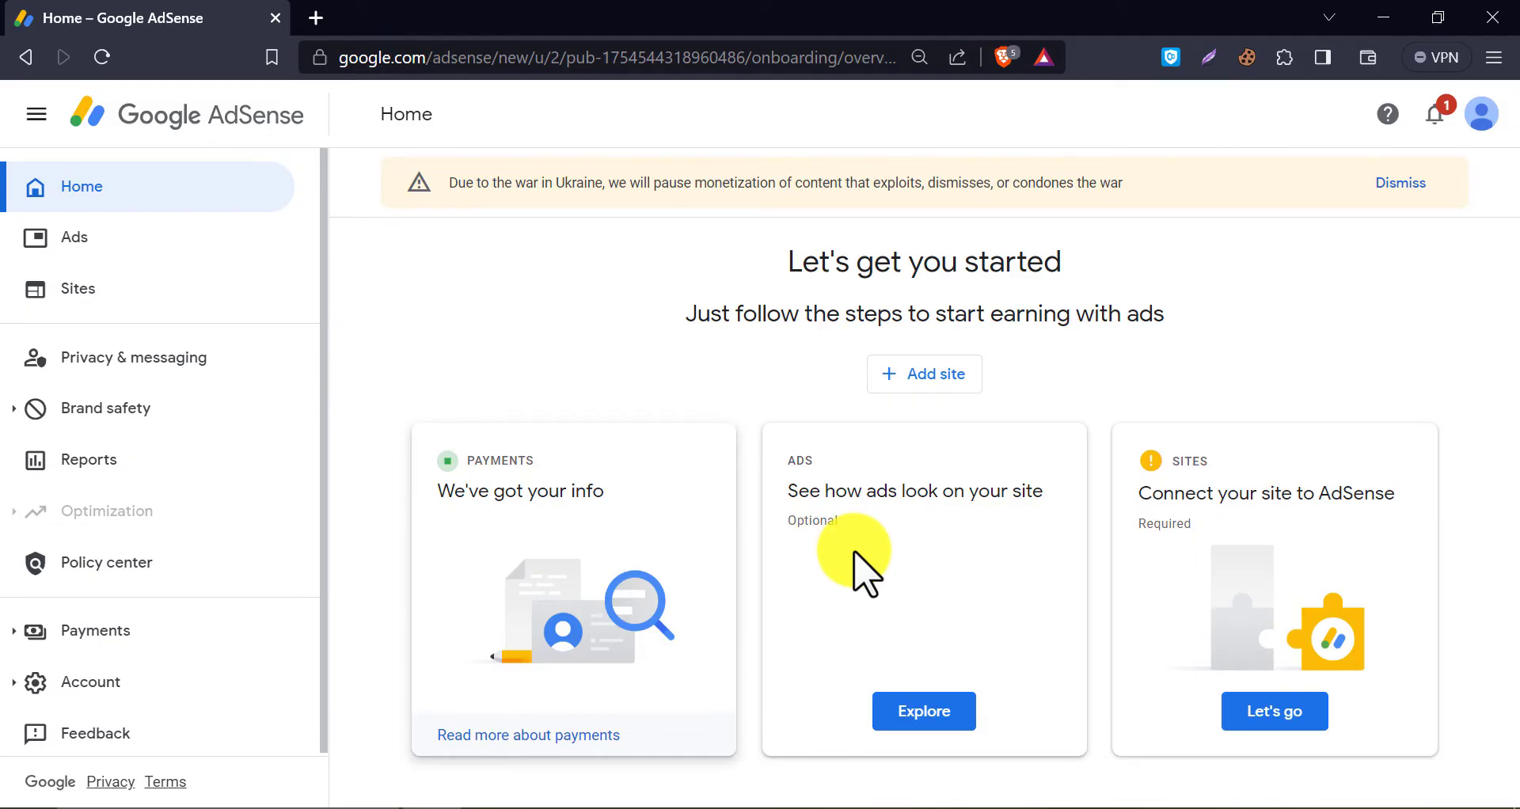
mouse_move(1188, 601)
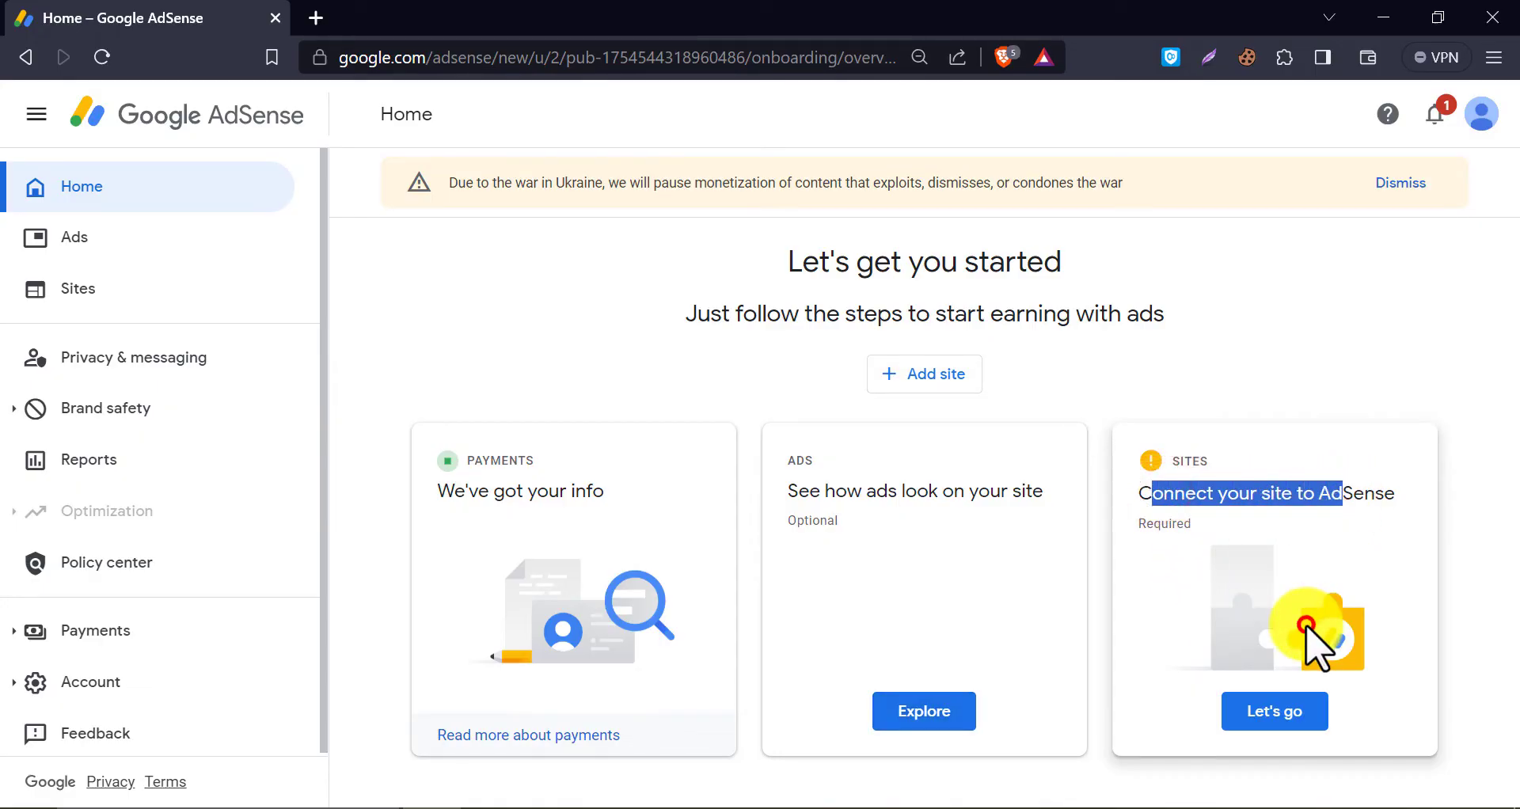
mouse_move(1124, 659)
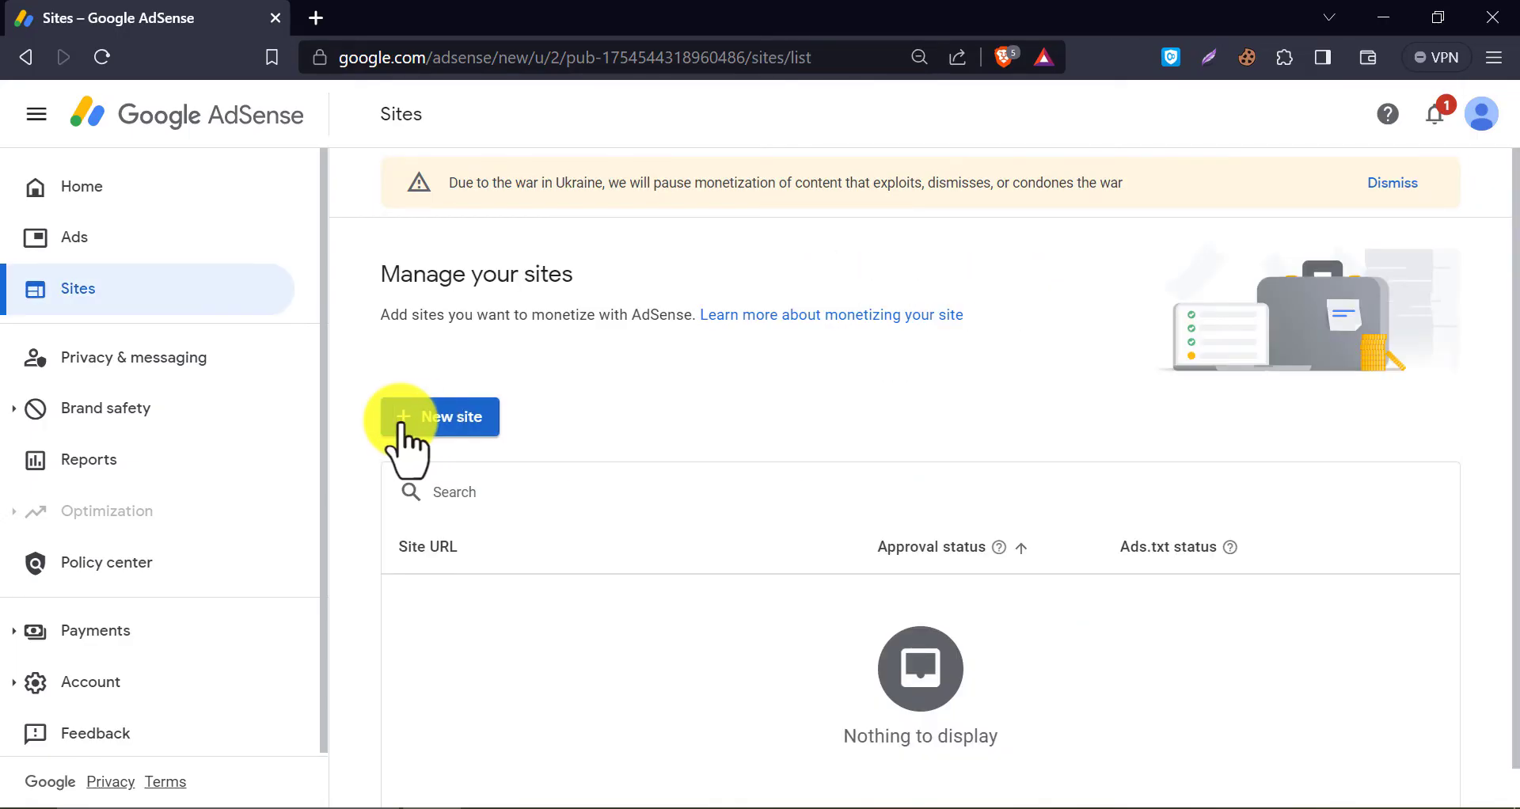
mouse_move(155, 470)
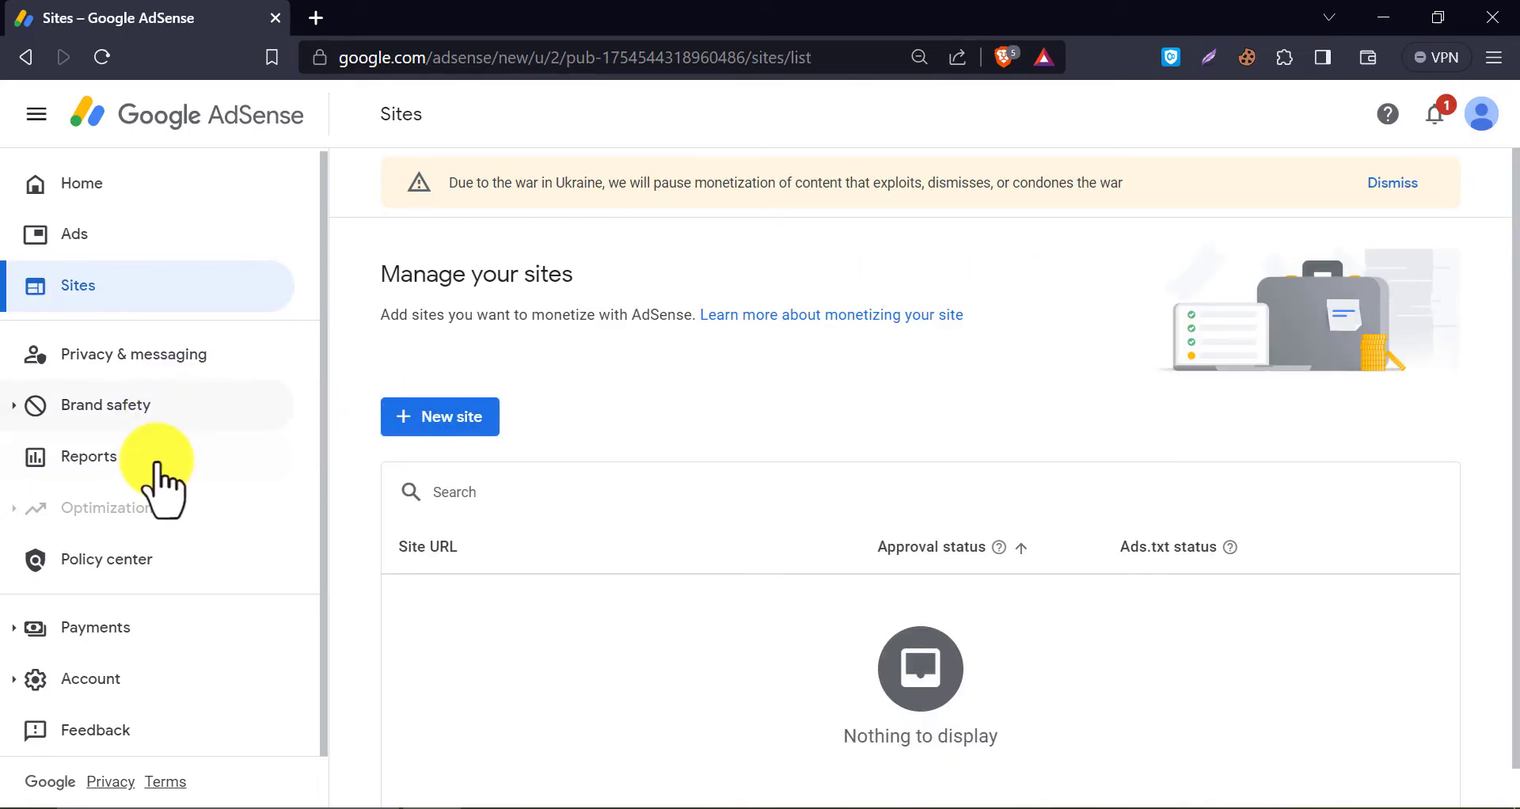
- Open Payments info showing $0.00 earnings, then its payment account settings
click(95, 627)
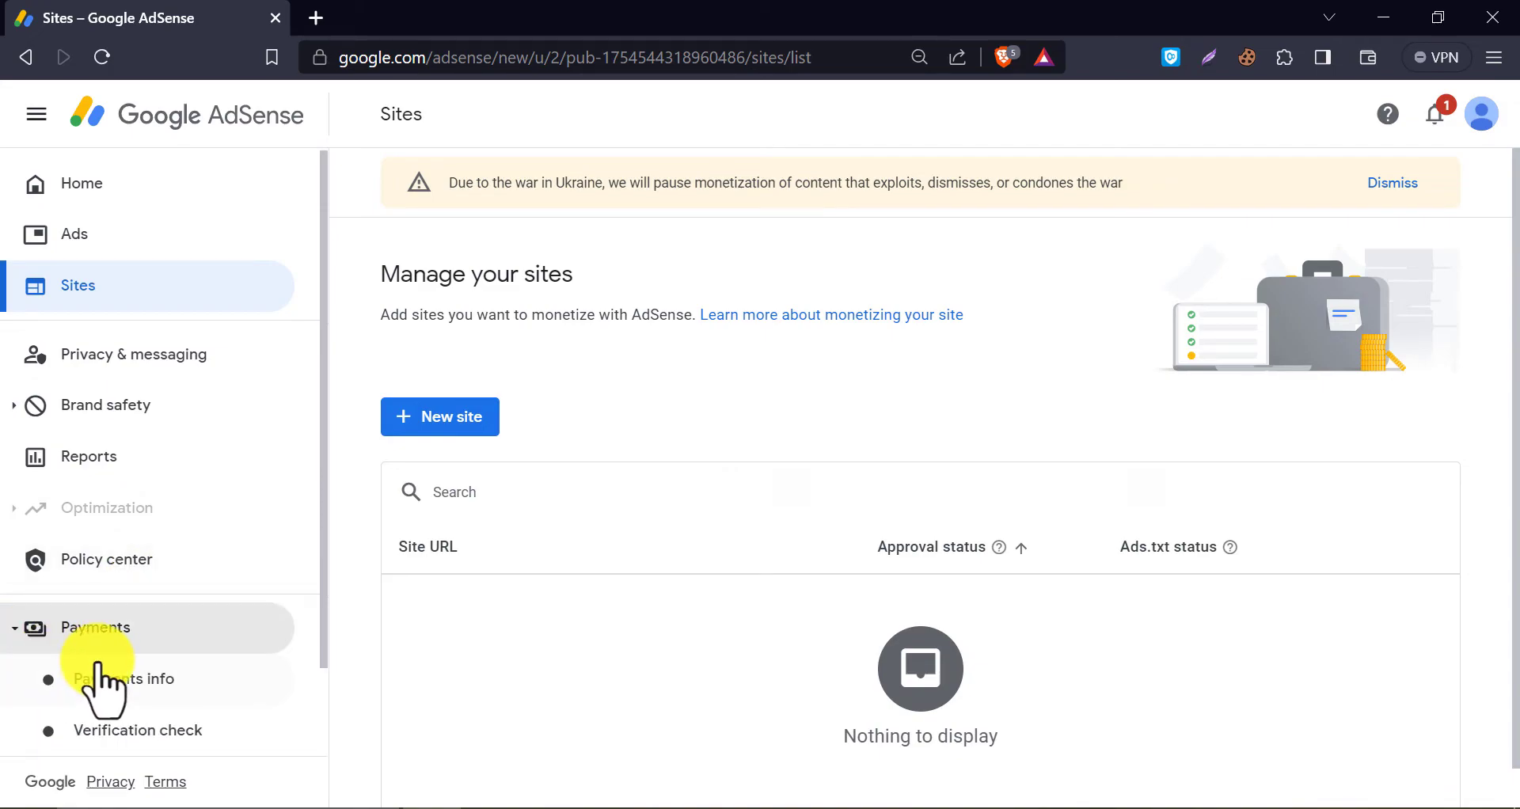
click(123, 678)
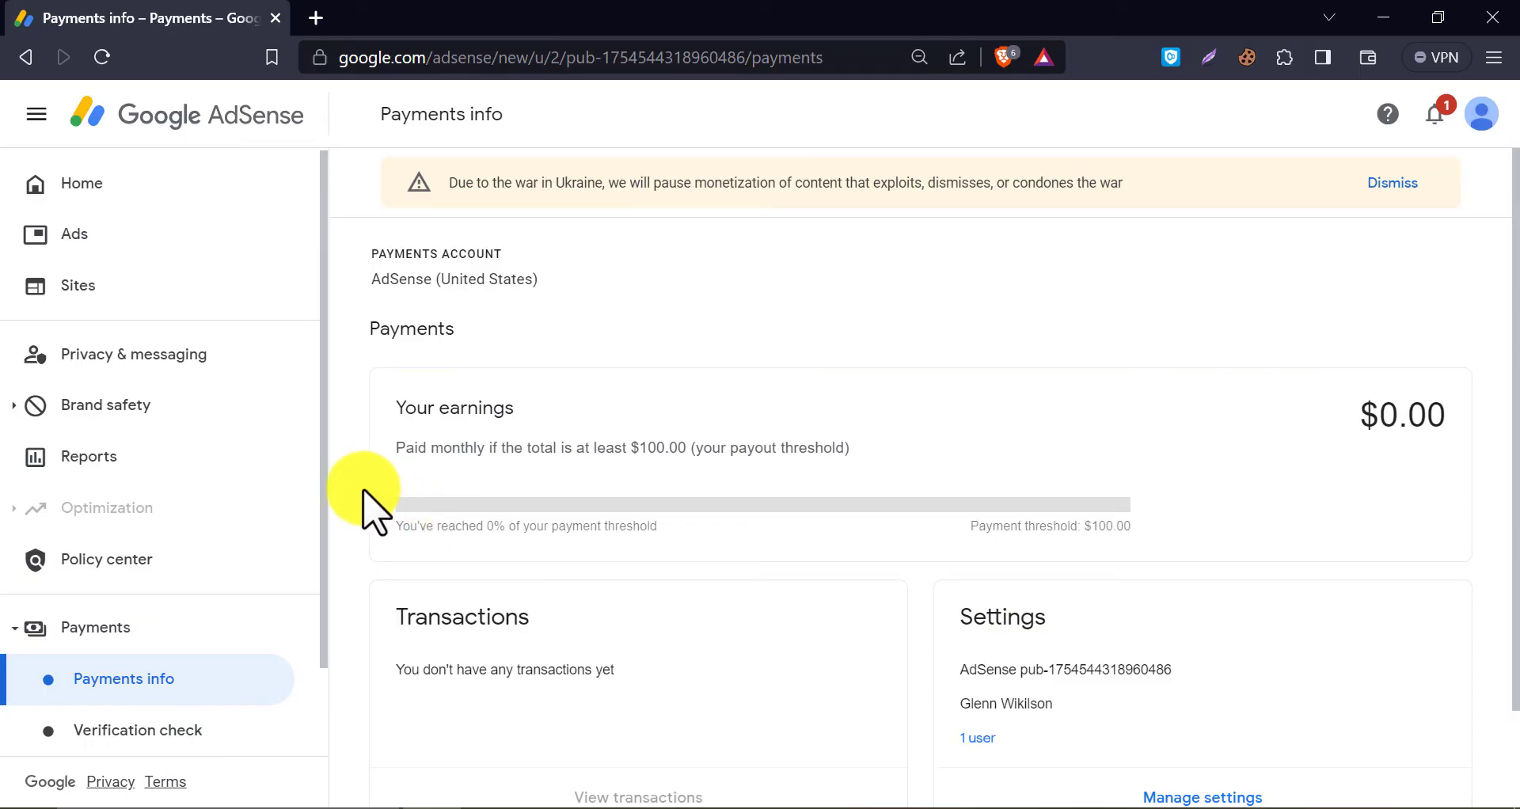
mouse_move(379, 485)
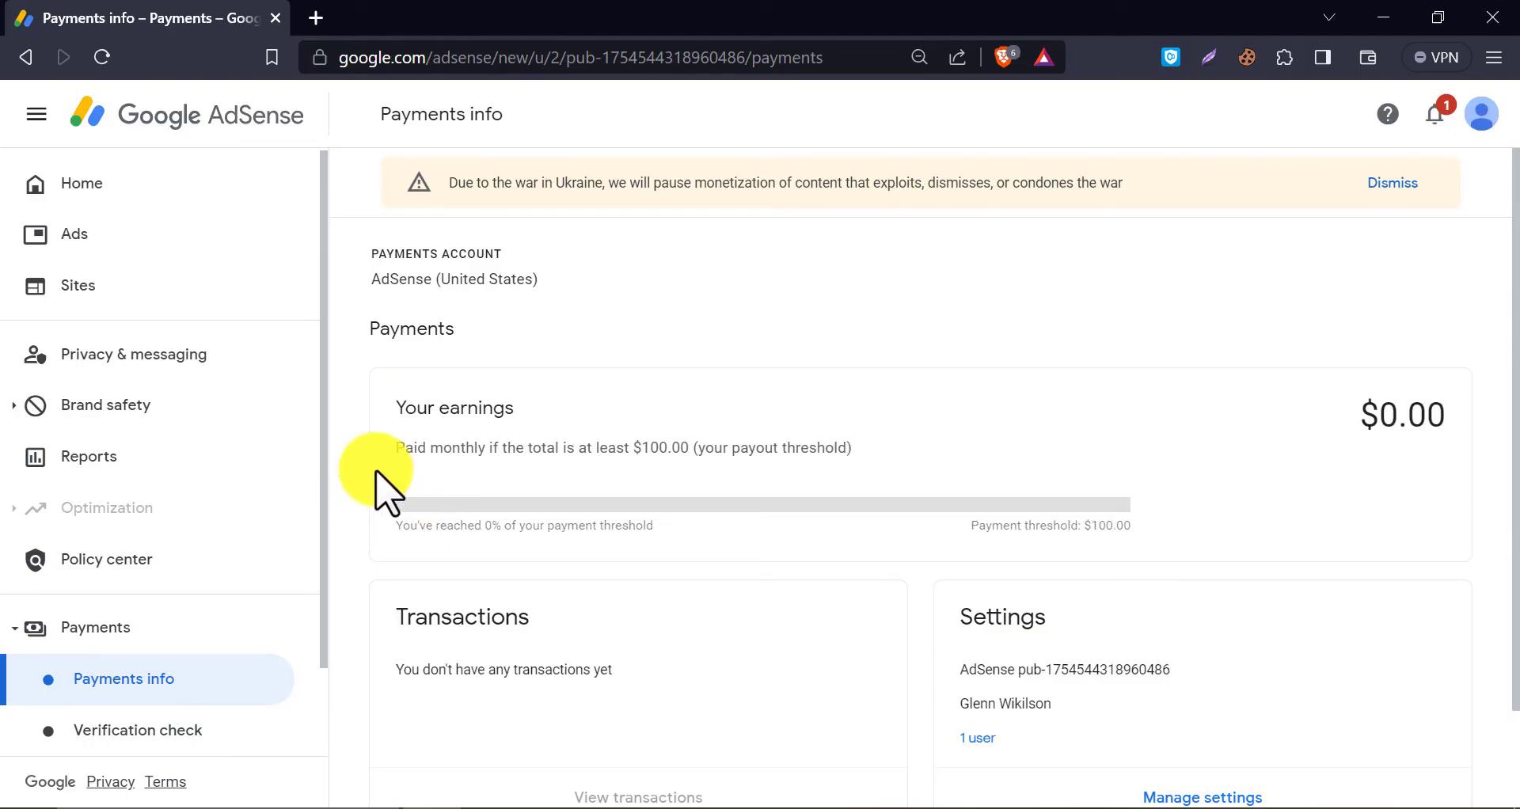
mouse_move(843, 436)
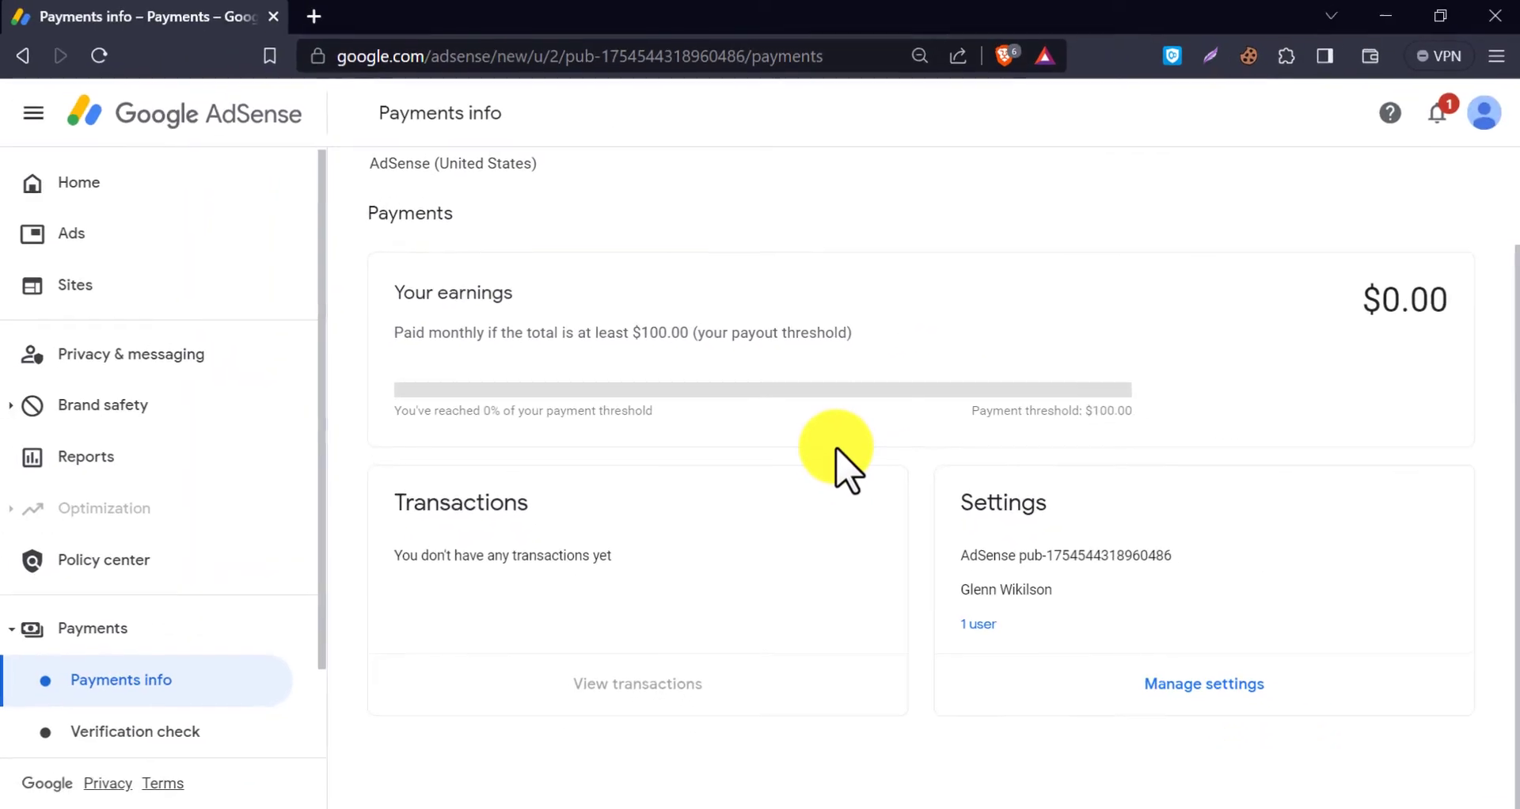
click(1204, 684)
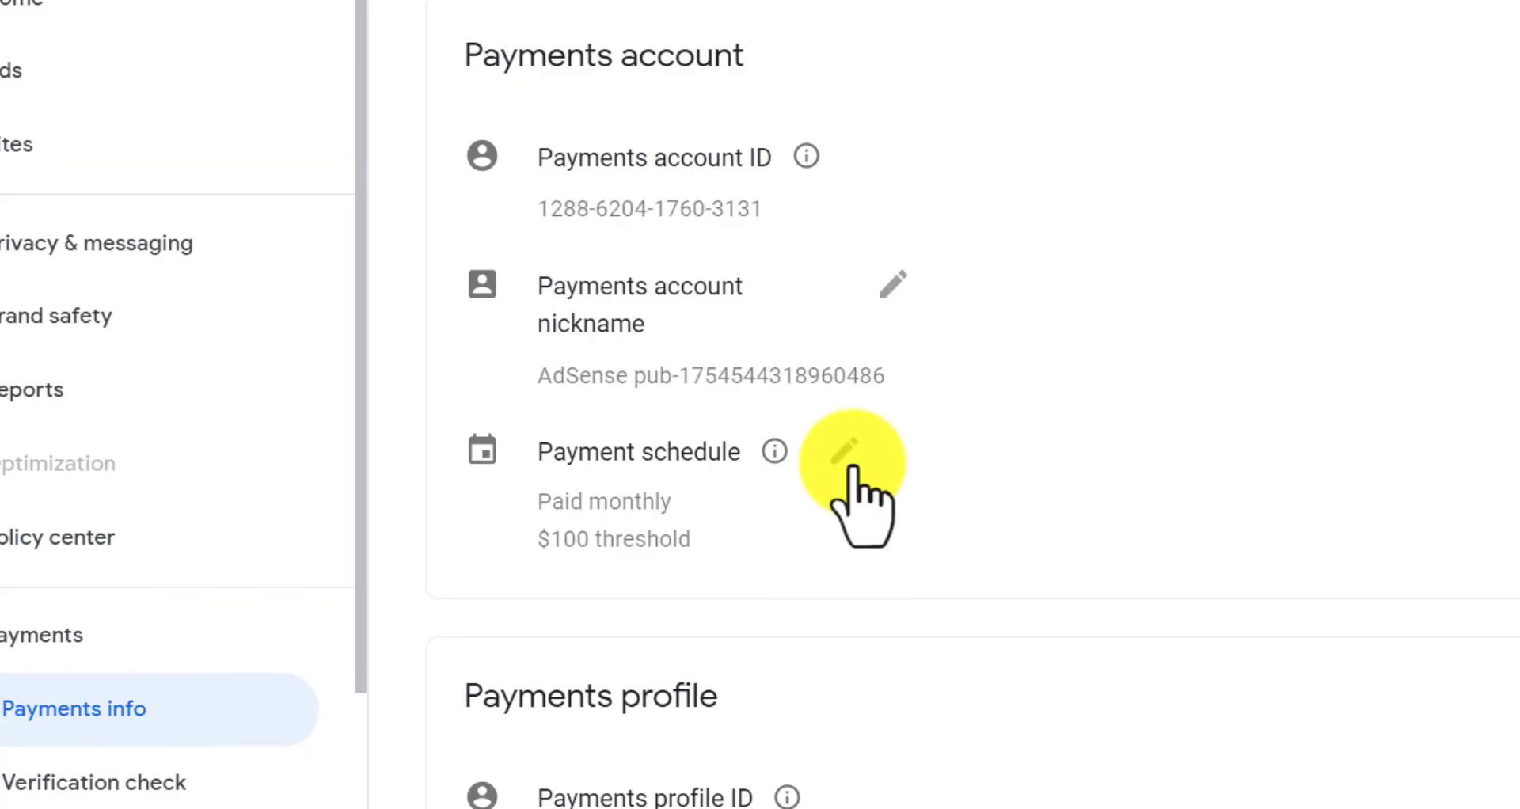
- Edit the payment schedule, replace the $100 threshold with 500, and save
click(846, 452)
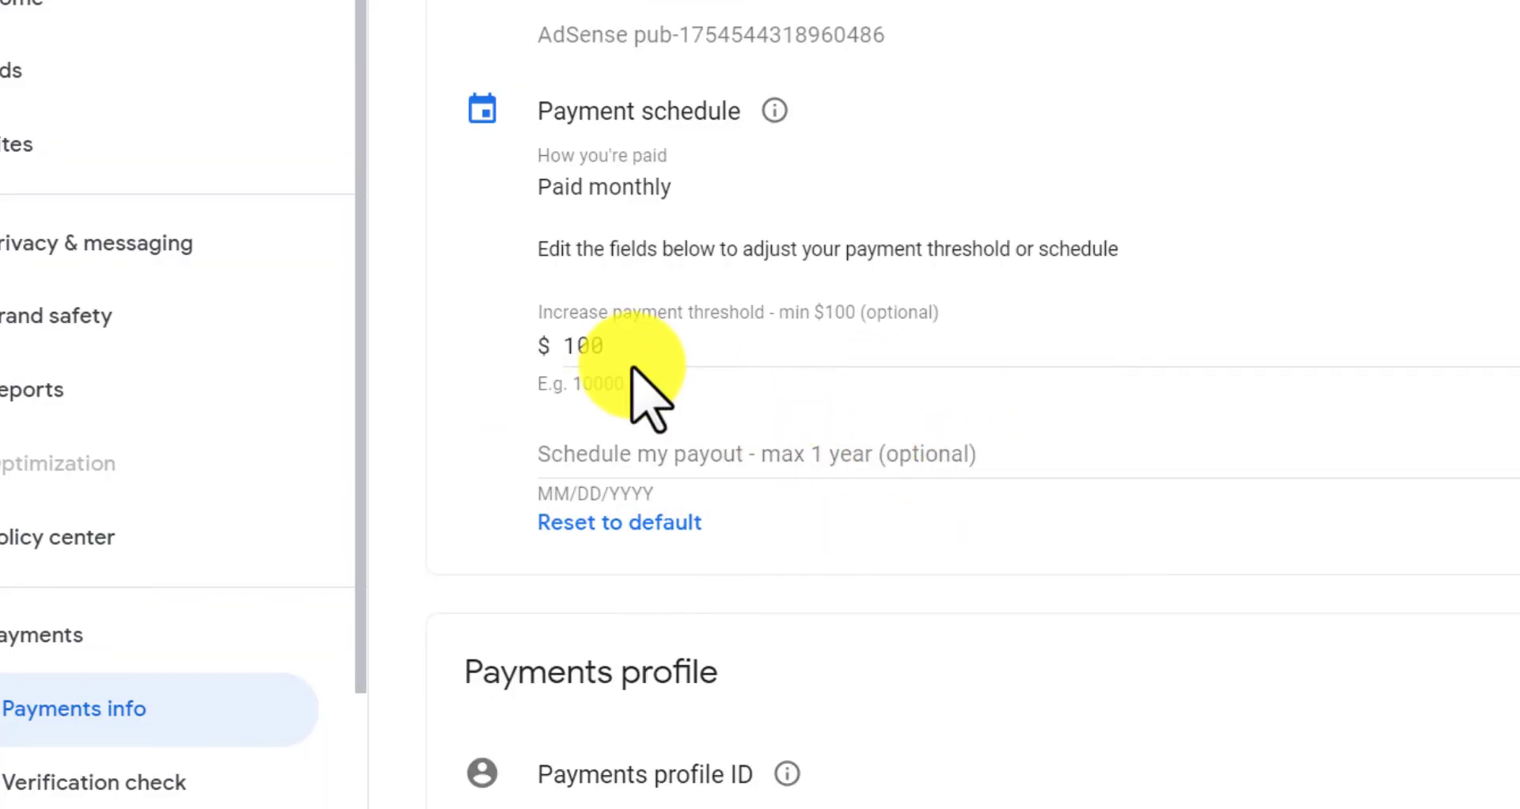
click(601, 346)
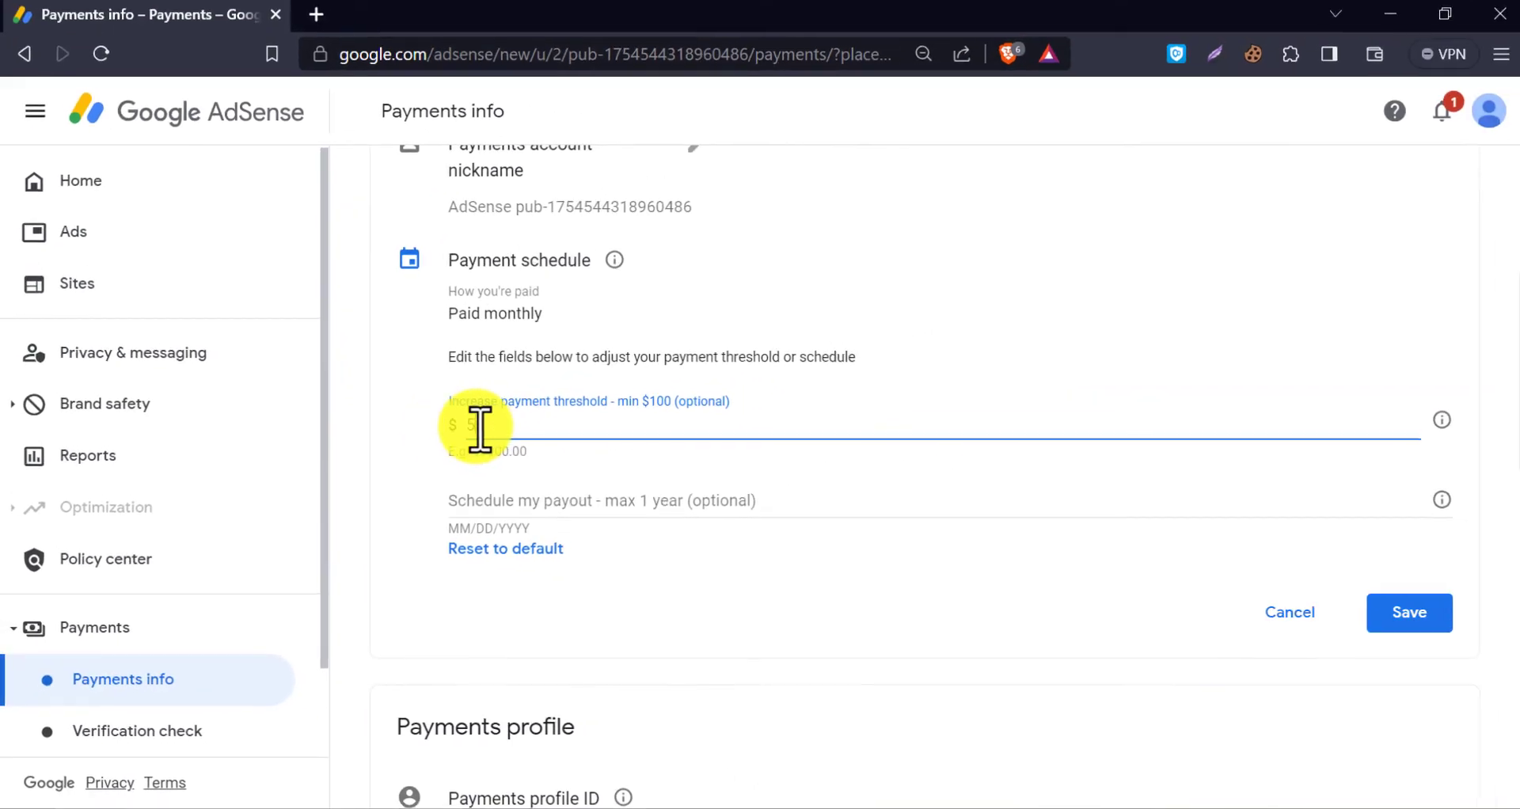
text(500)
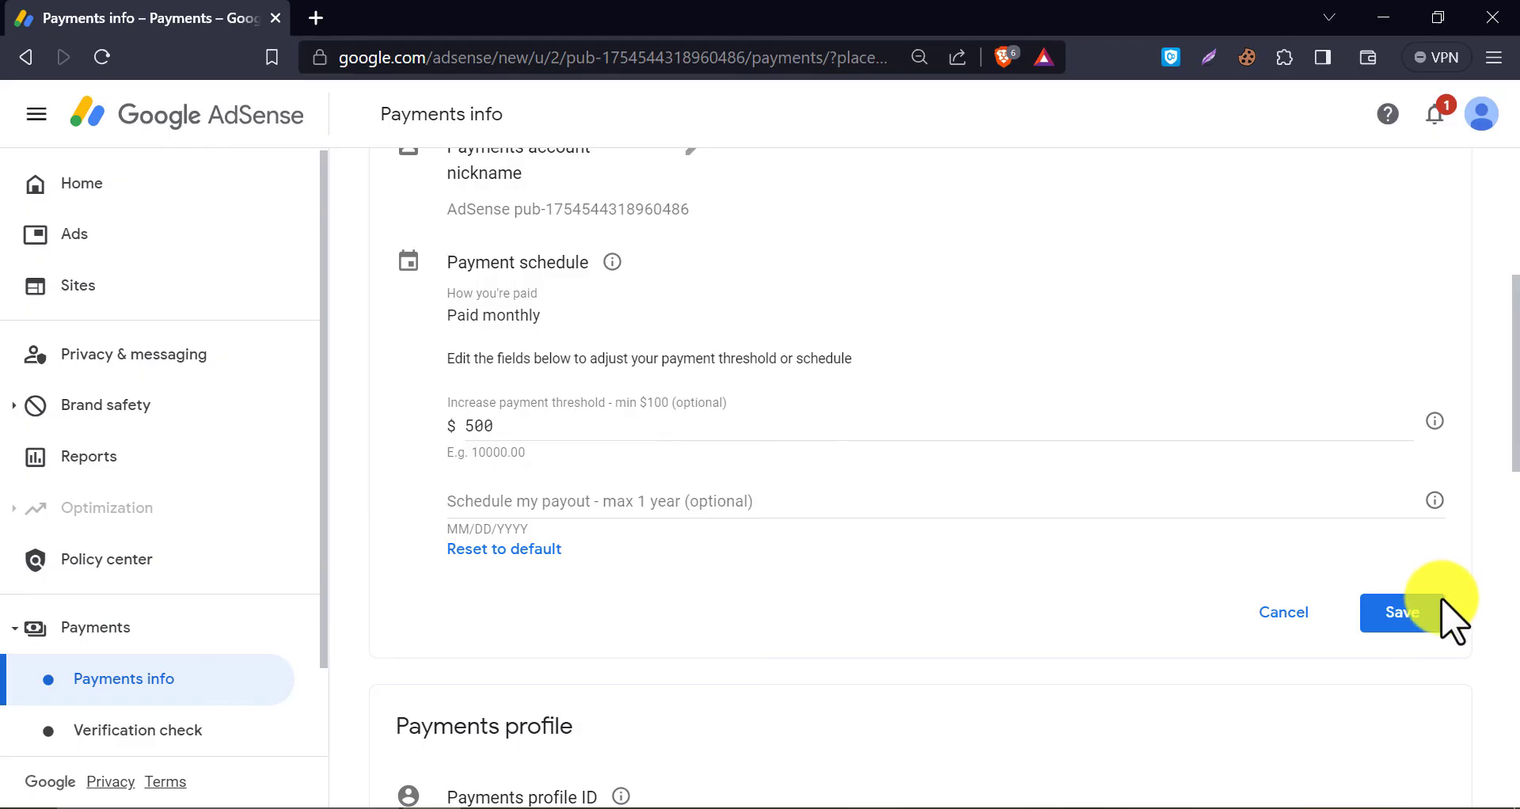
click(1403, 613)
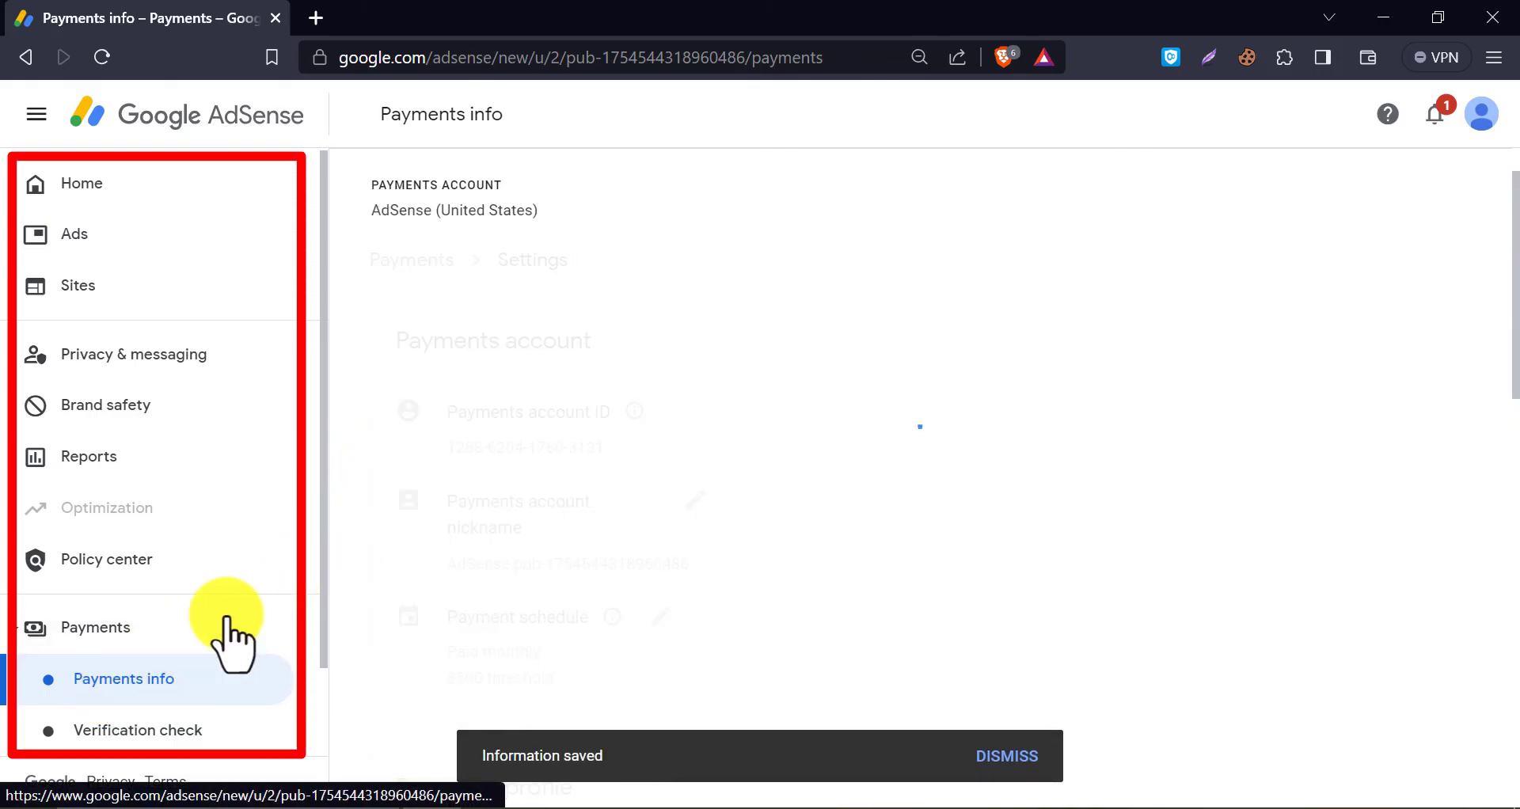
- View Payments info with the $500 threshold, then return to Home
click(95, 627)
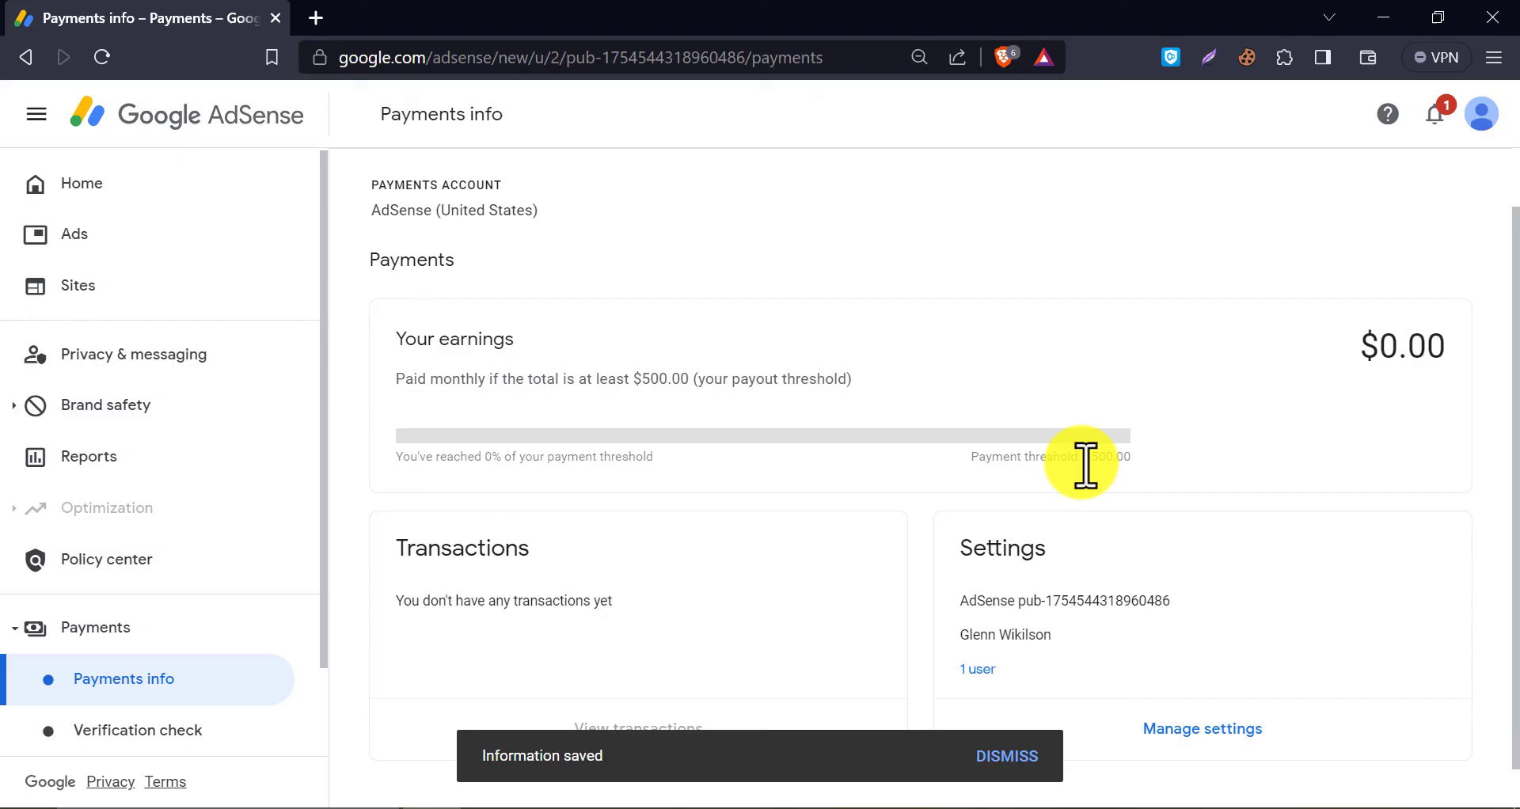
click(82, 183)
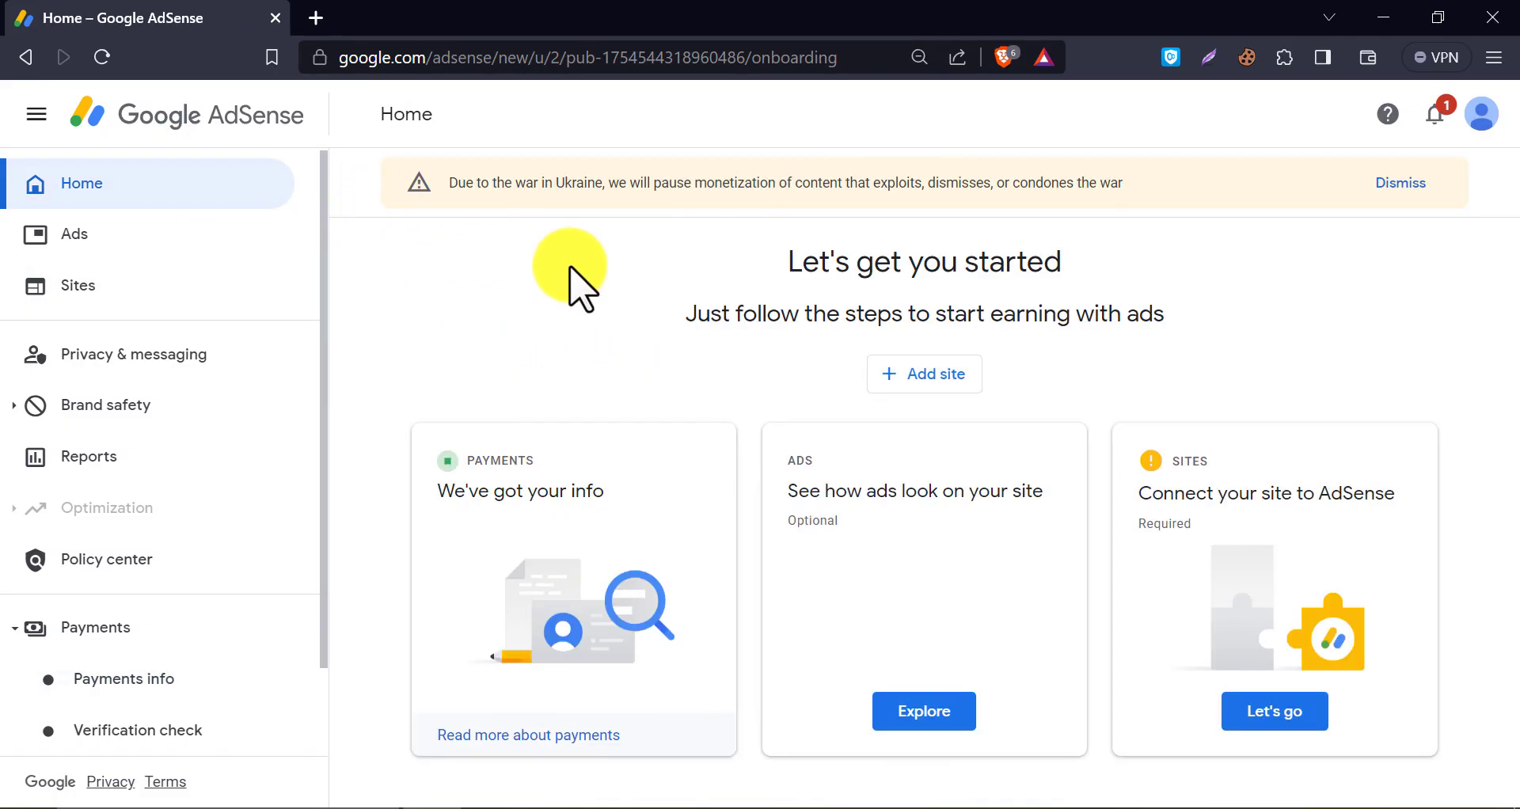
mouse_move(833, 378)
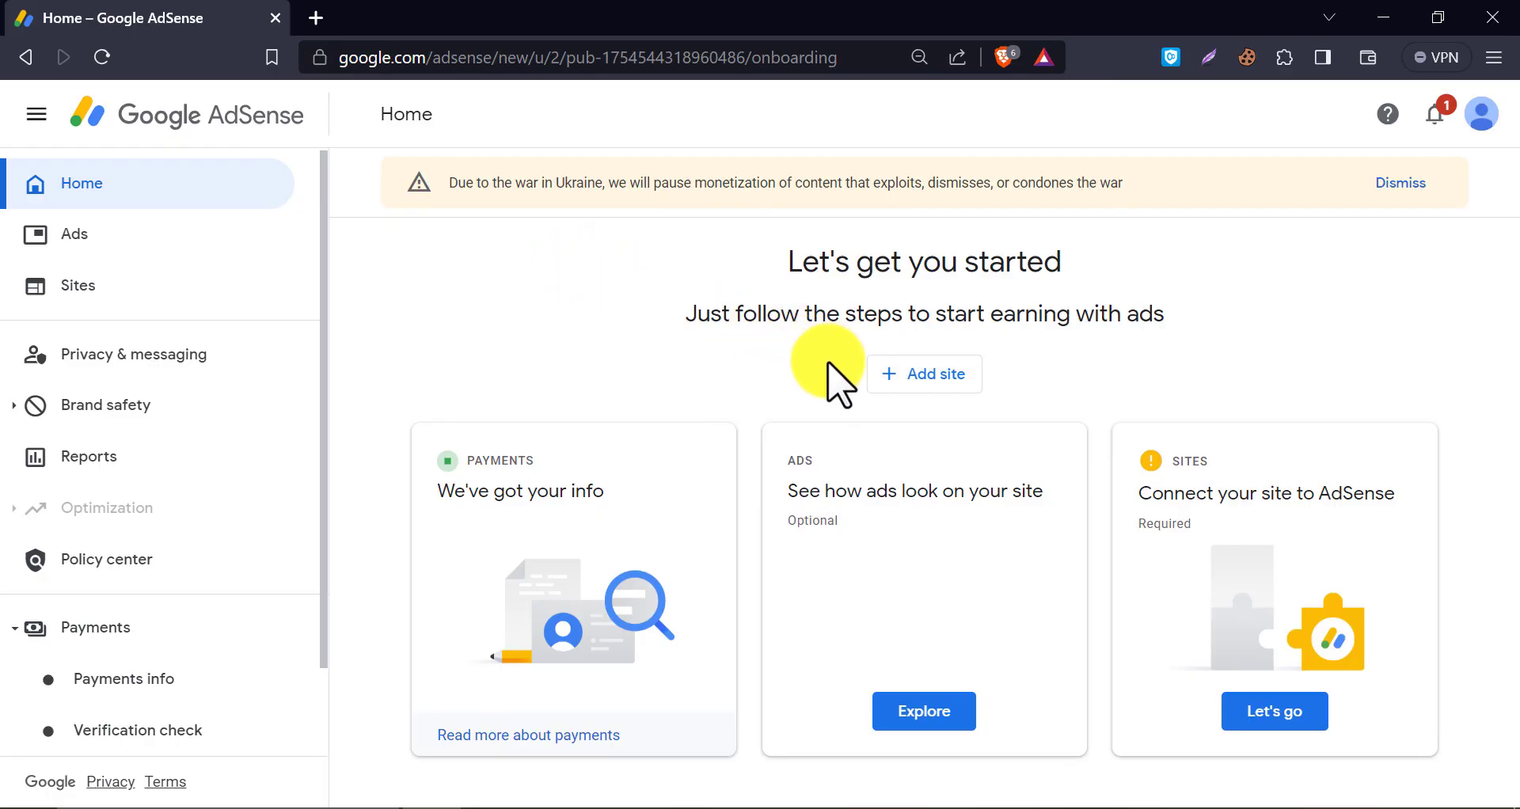
mouse_move(783, 383)
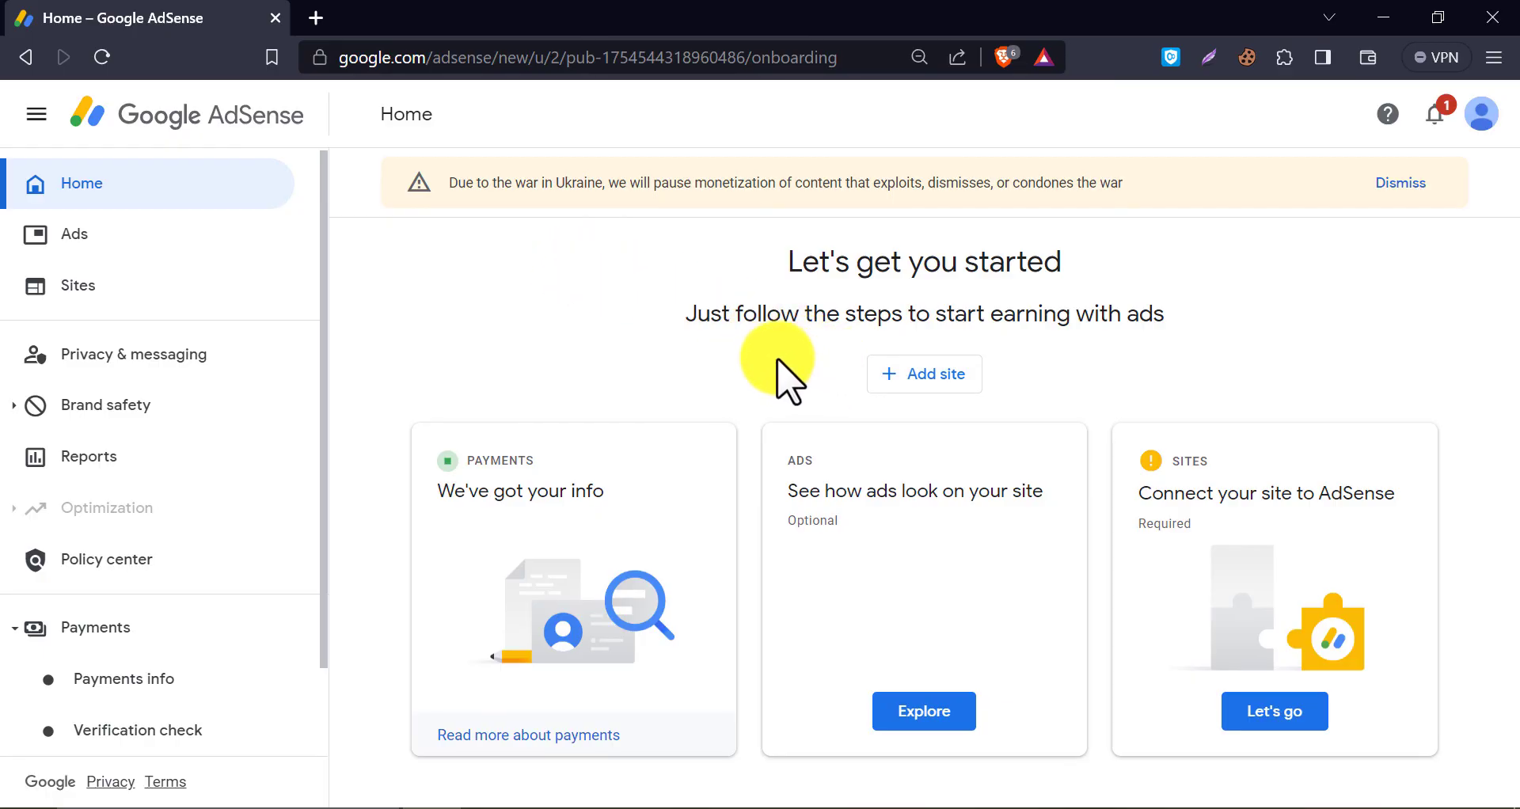